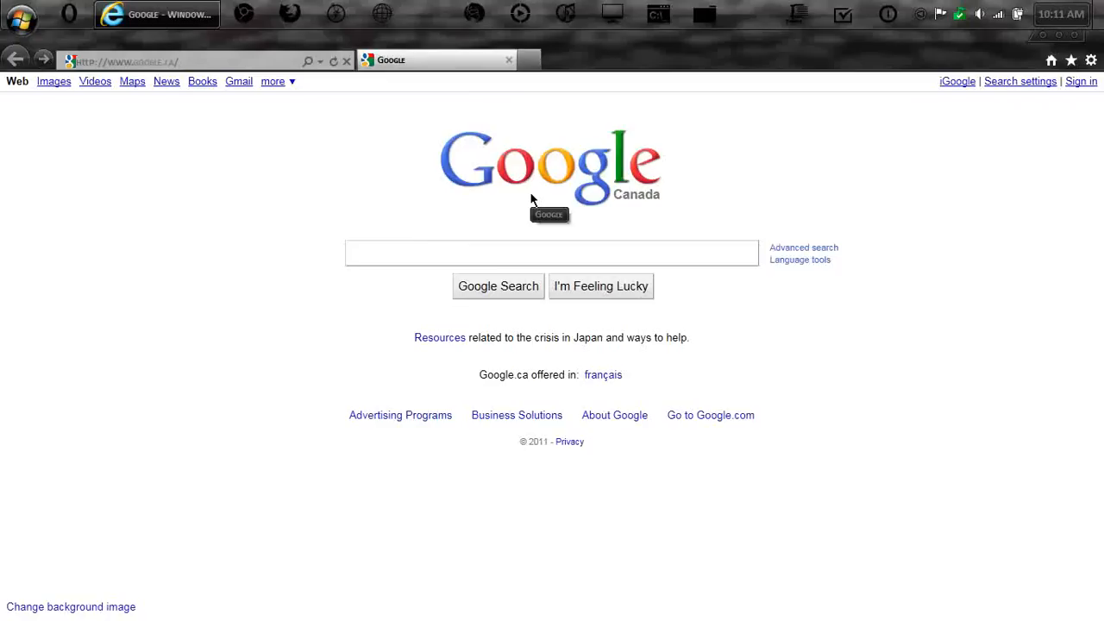
mouse_move(542, 164)
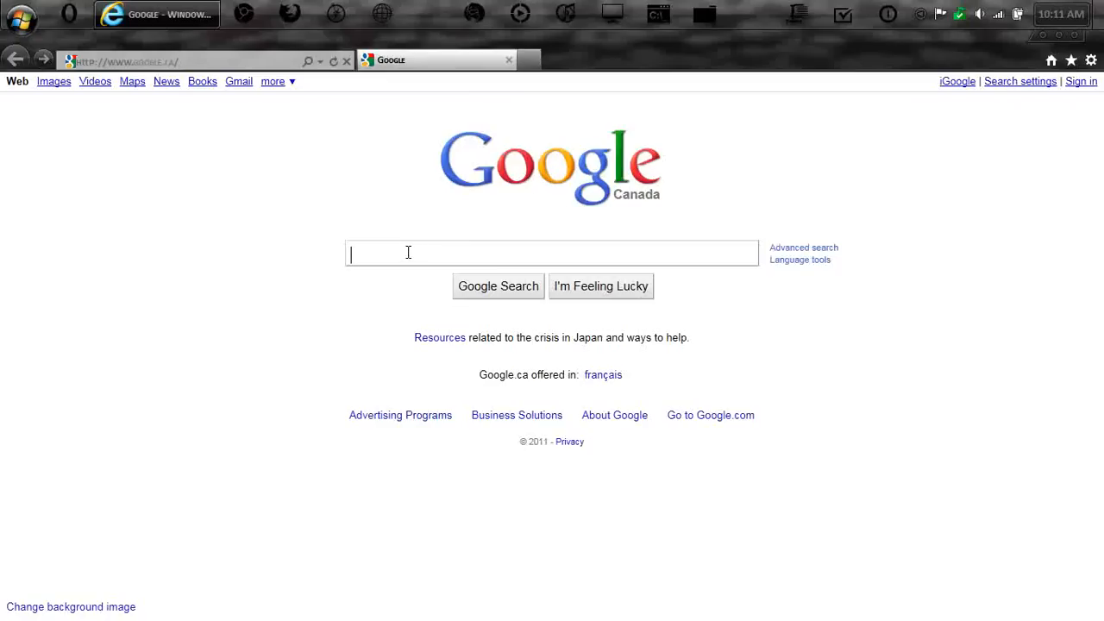
Reach YouTube from a Google search for 'youtube', then go back twice to the Google home page
text(youtube)
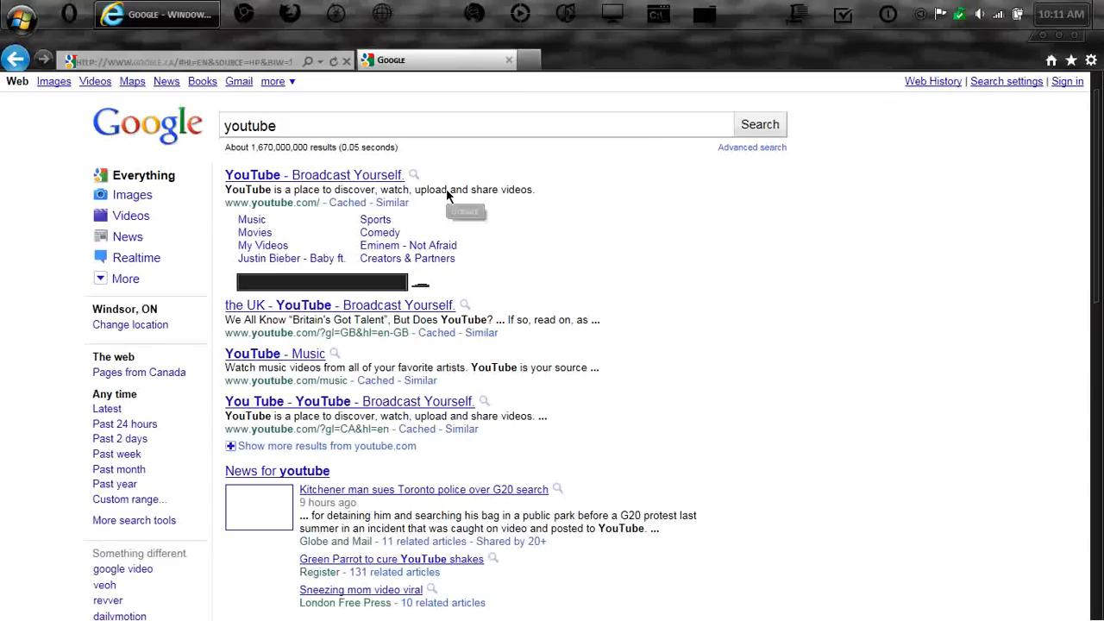
click(314, 176)
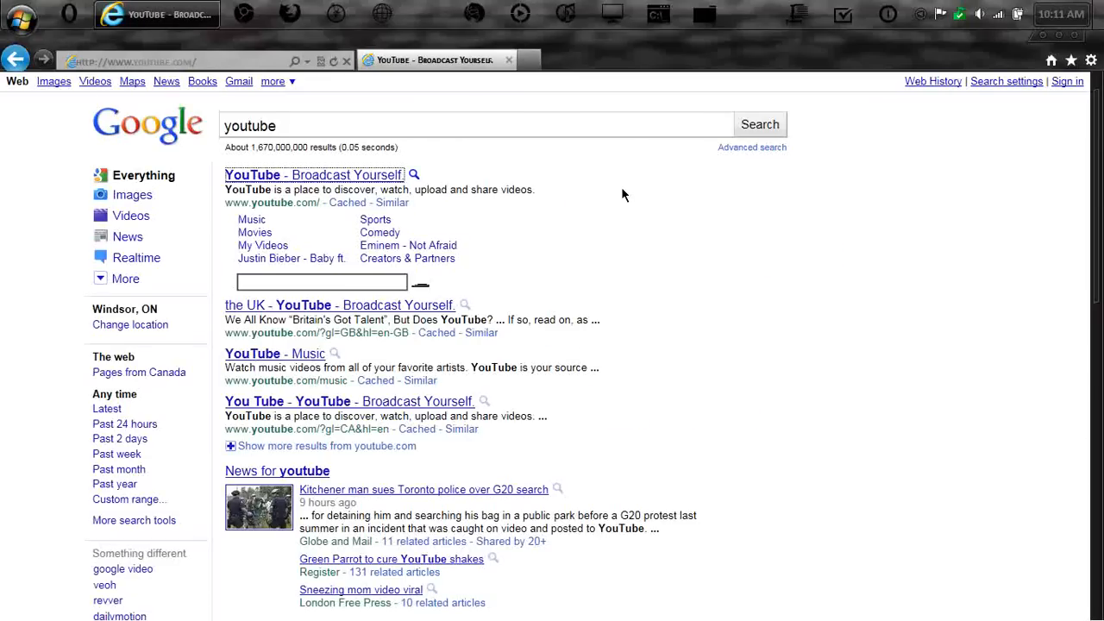
click(314, 175)
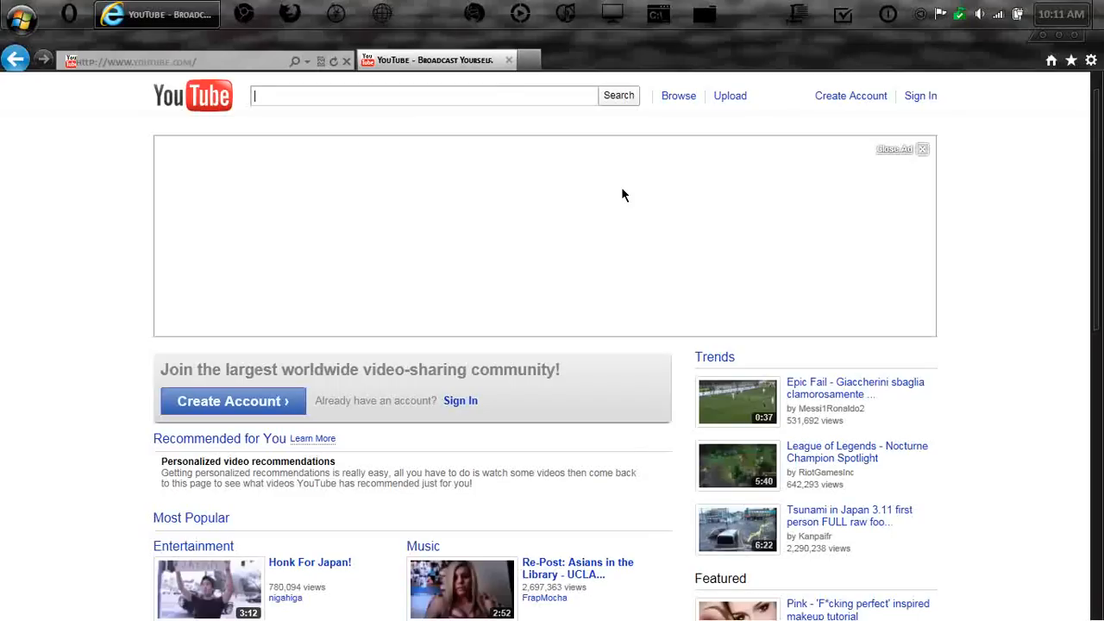
scroll(down, 3)
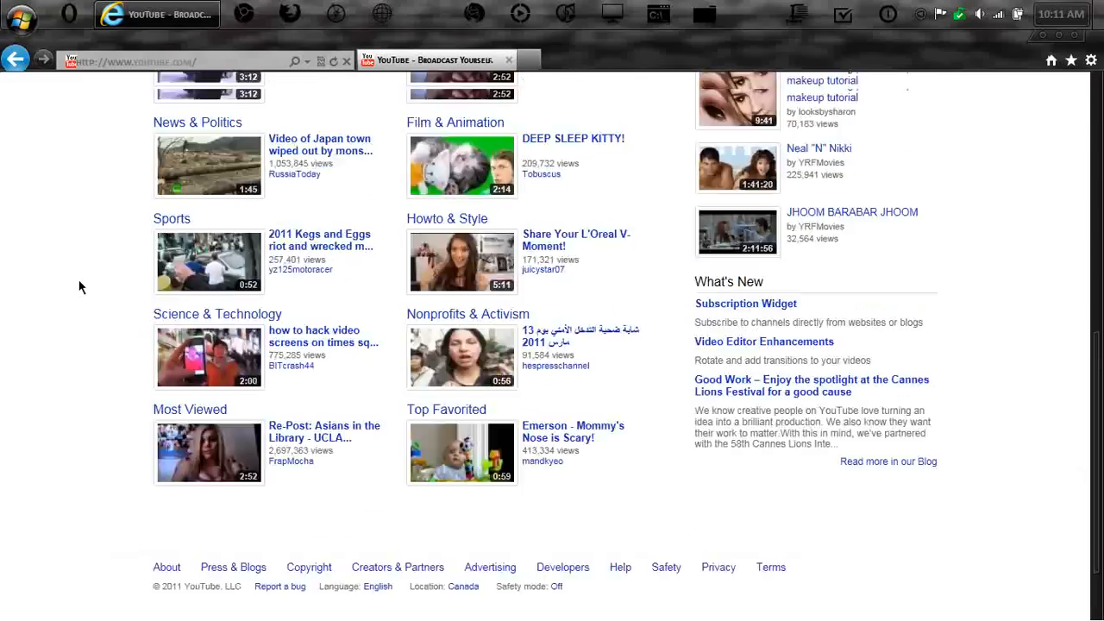
click(15, 59)
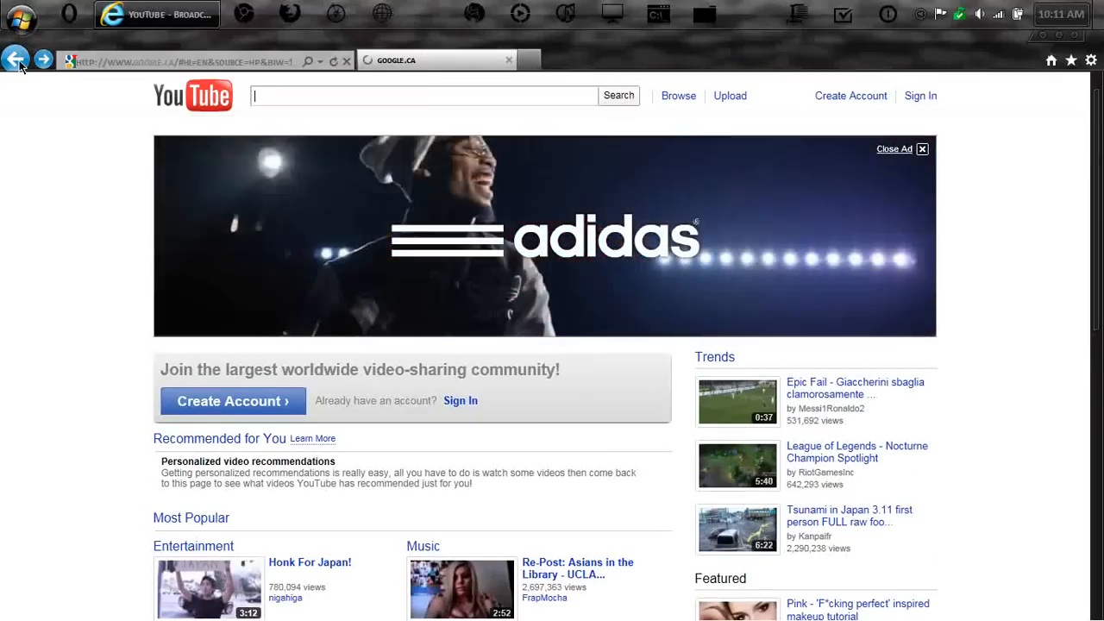
click(15, 59)
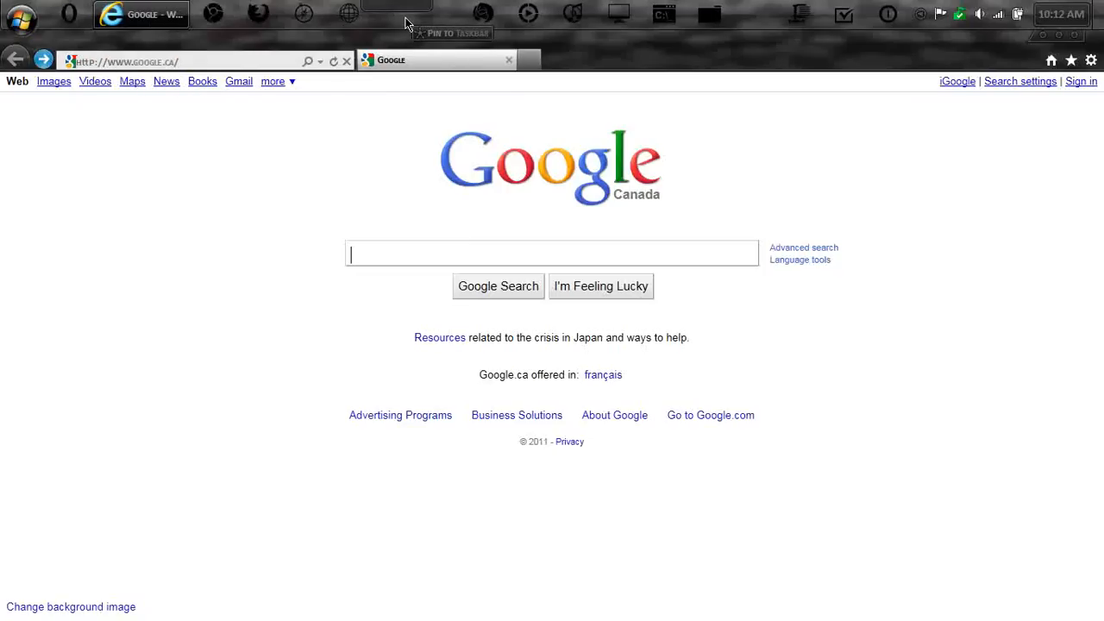
mouse_move(585, 86)
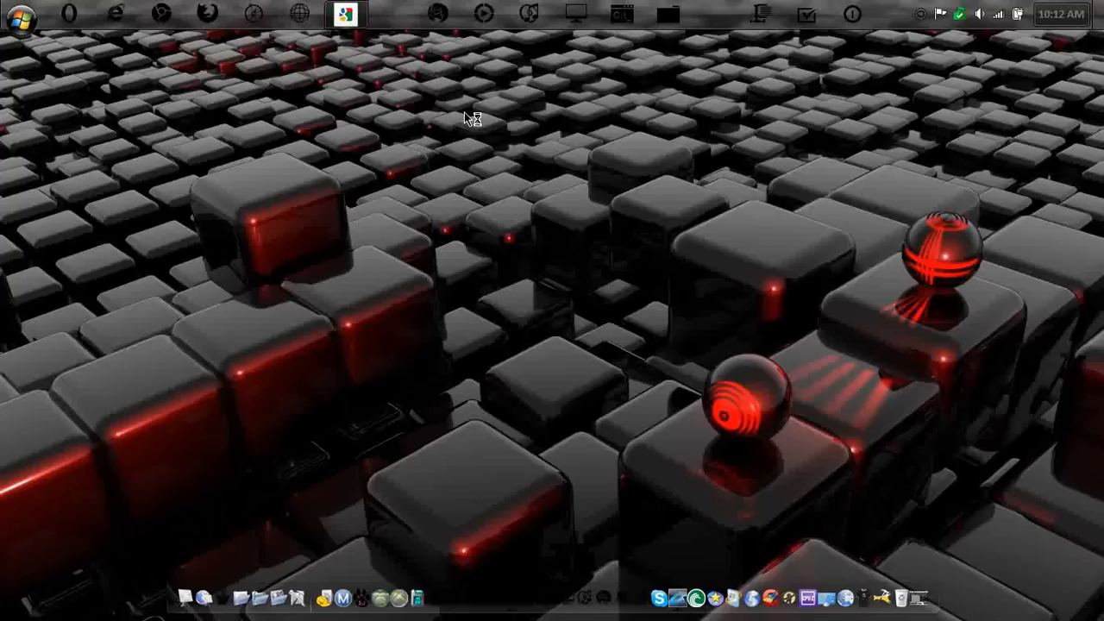
From the pinned Google site go to YouTube, pin it to the taskbar, close it and reopen the regular browser
click(343, 14)
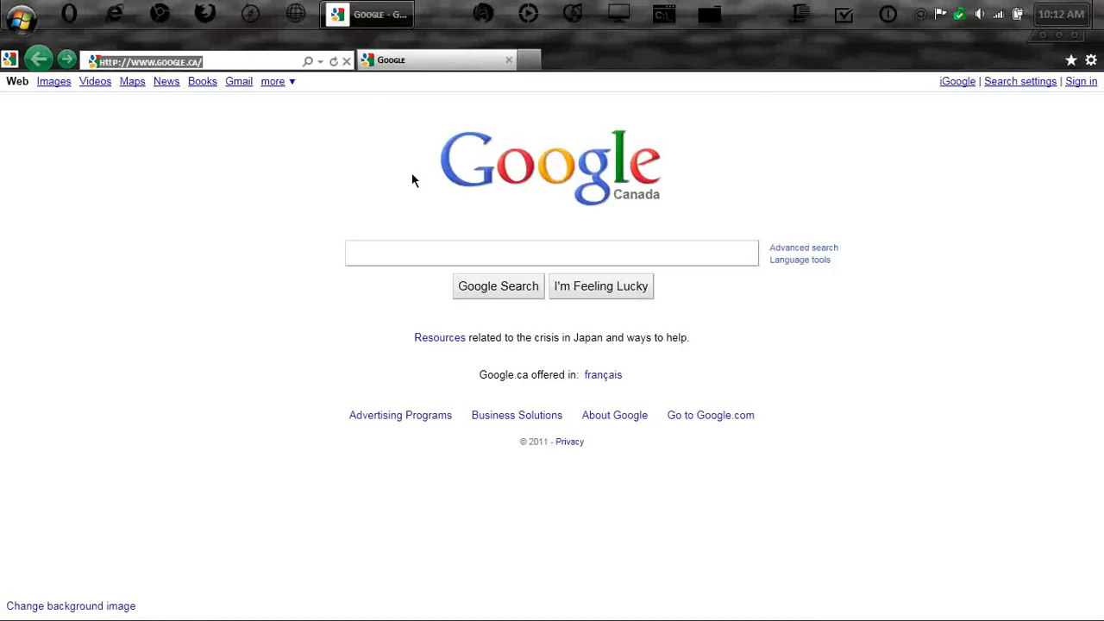
text(youtube)
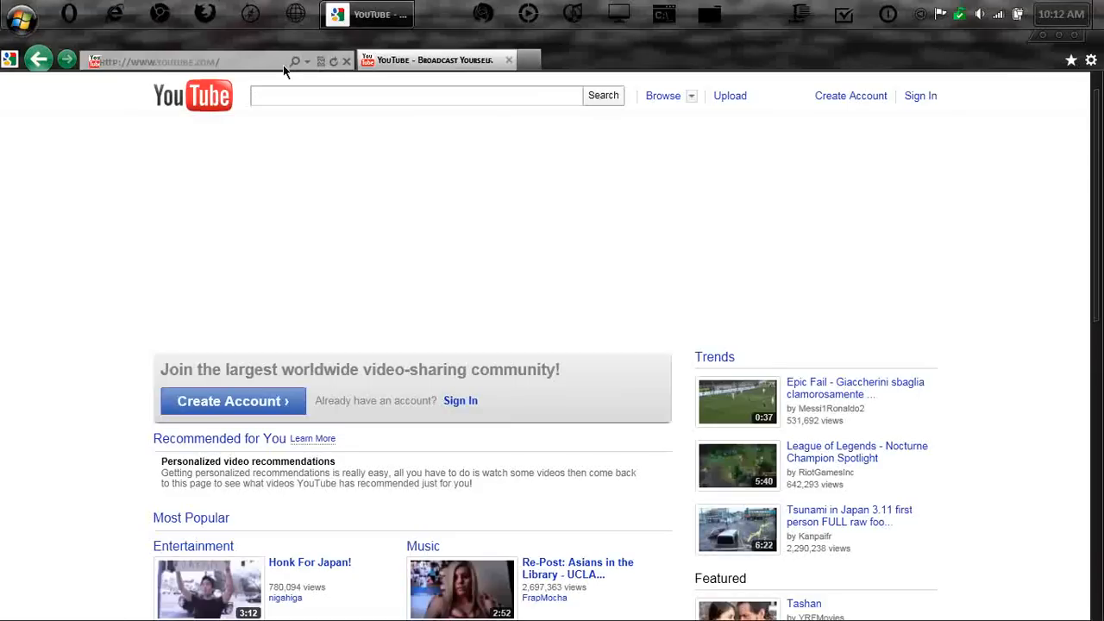
right_click(366, 14)
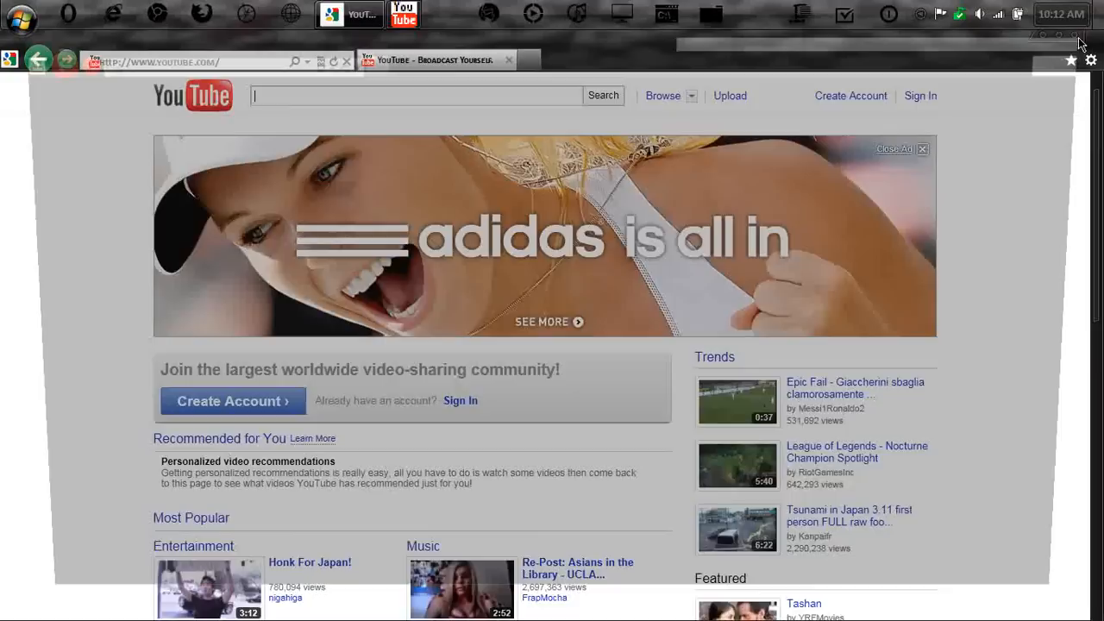
click(921, 148)
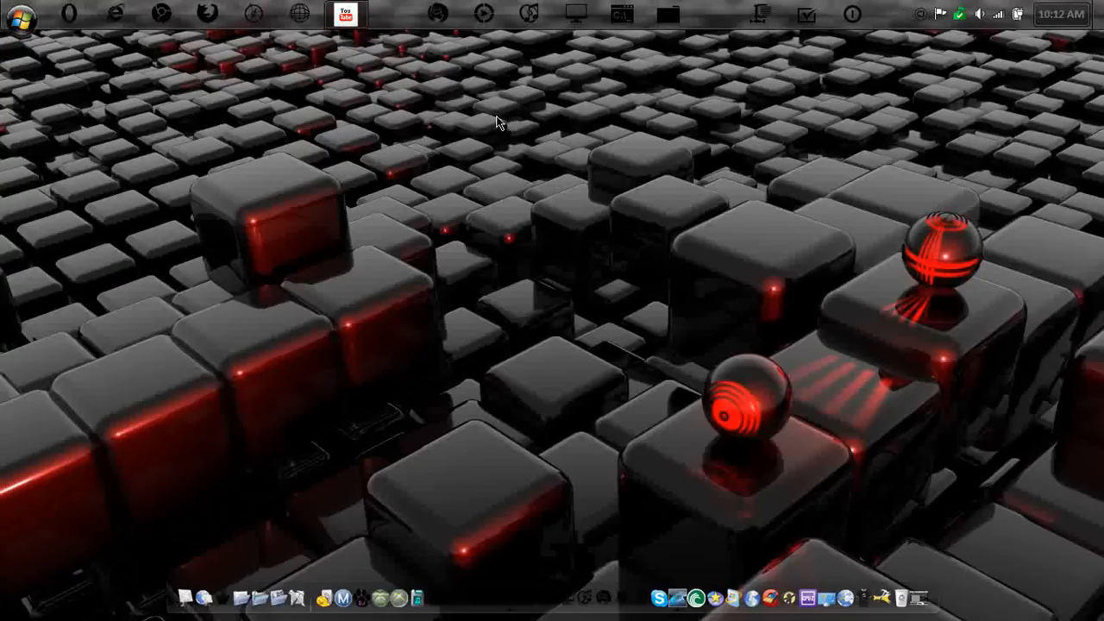
click(345, 14)
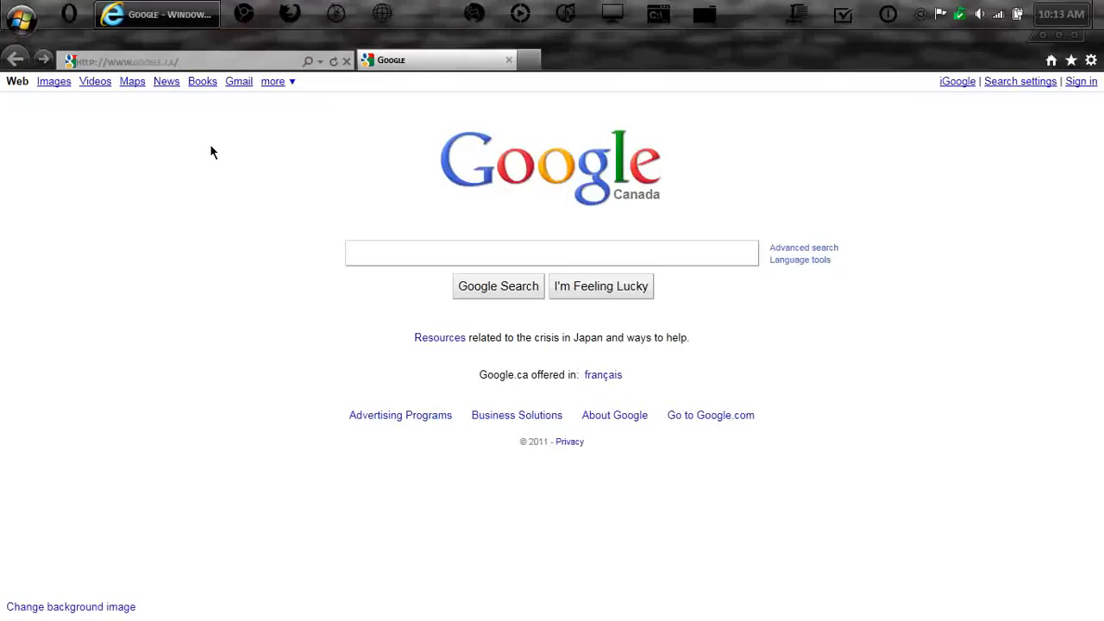
Enter 'New York weather' in the address bar to bring up the Bing weather suggestion
click(172, 62)
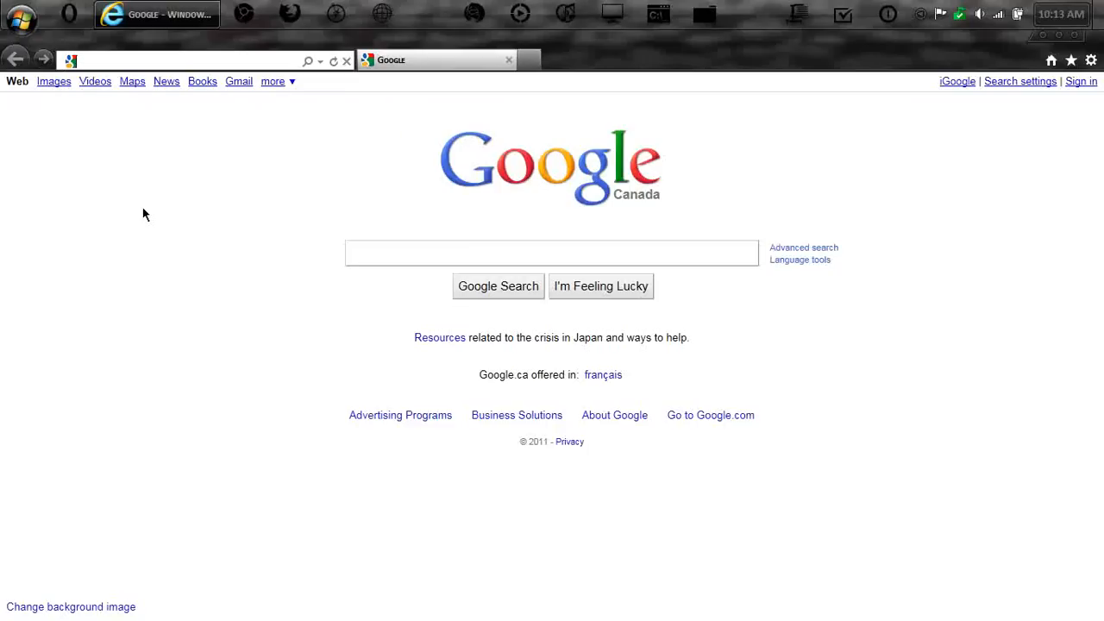
mouse_move(73, 69)
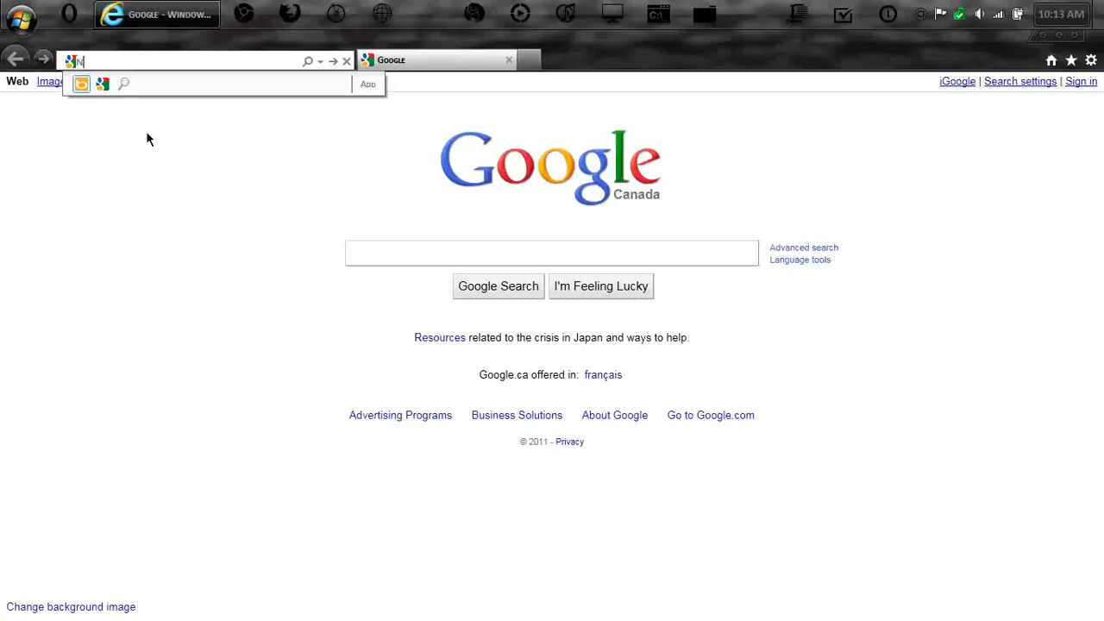
text(New Y)
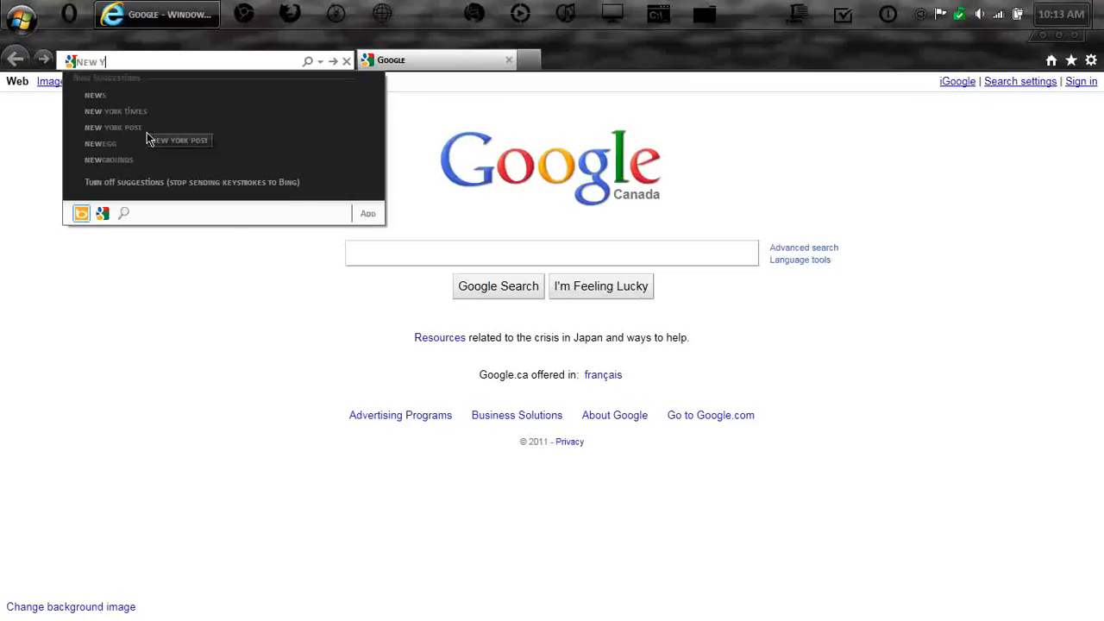
text(ork)
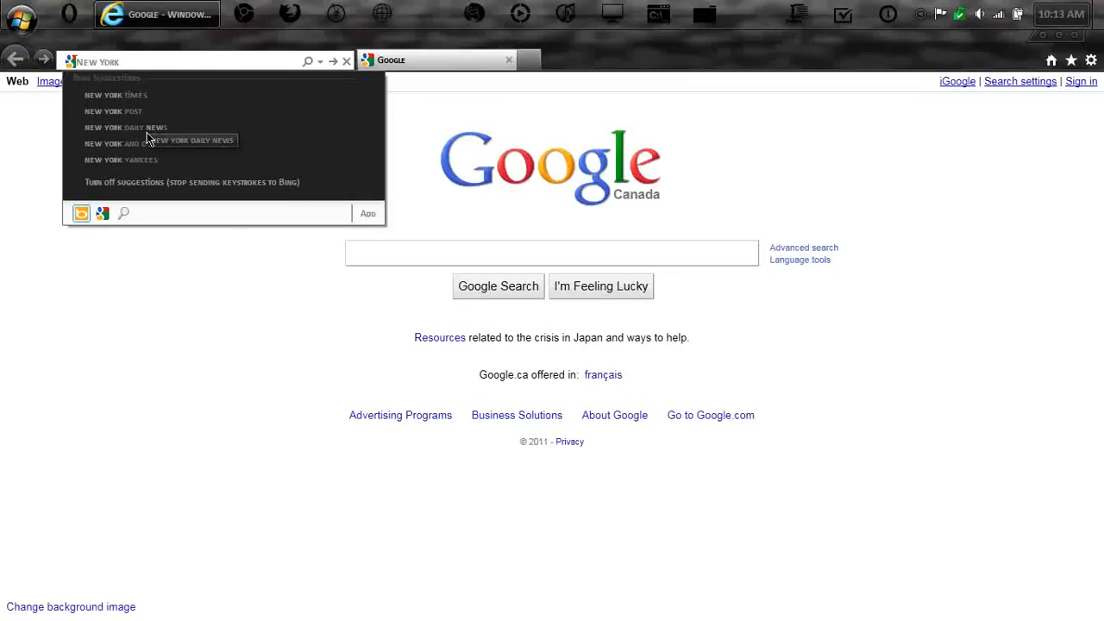
text(WE)
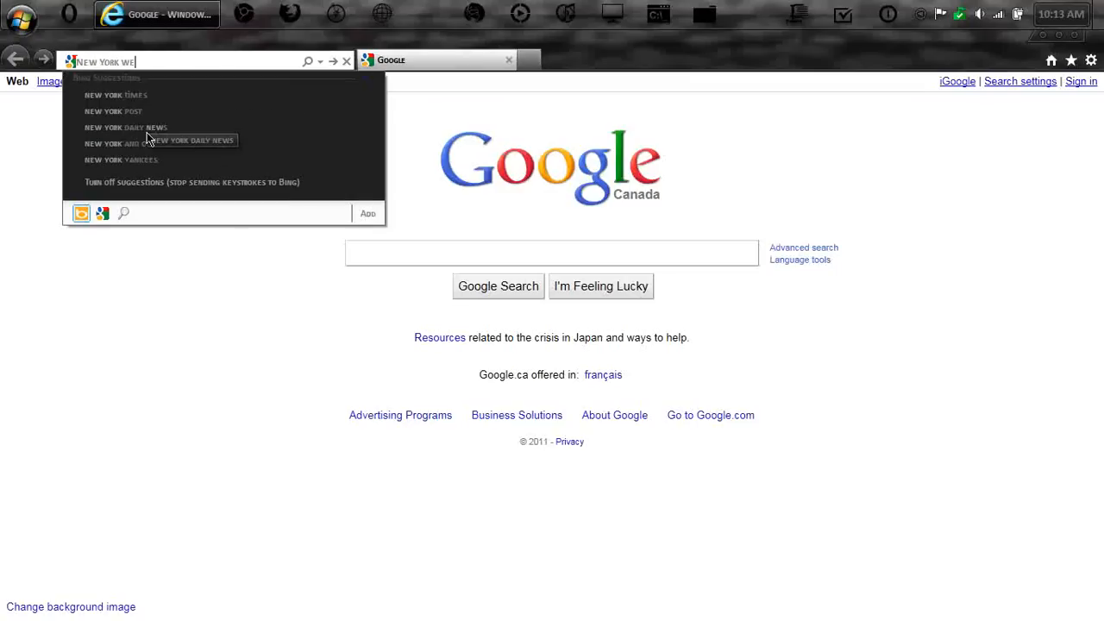
text(ATHER)
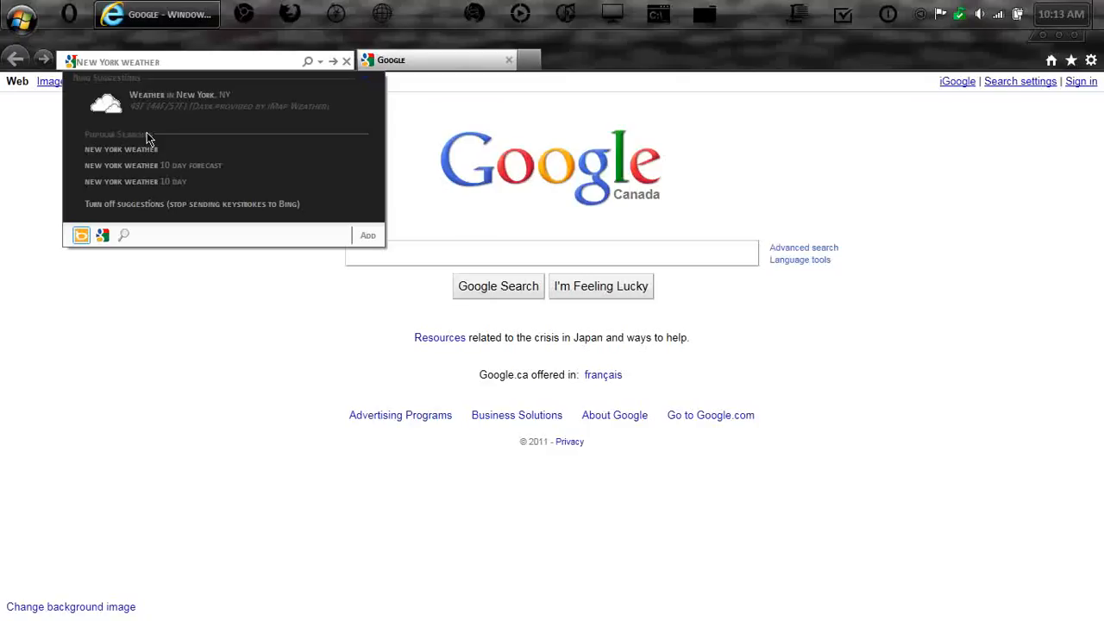
mouse_move(147, 112)
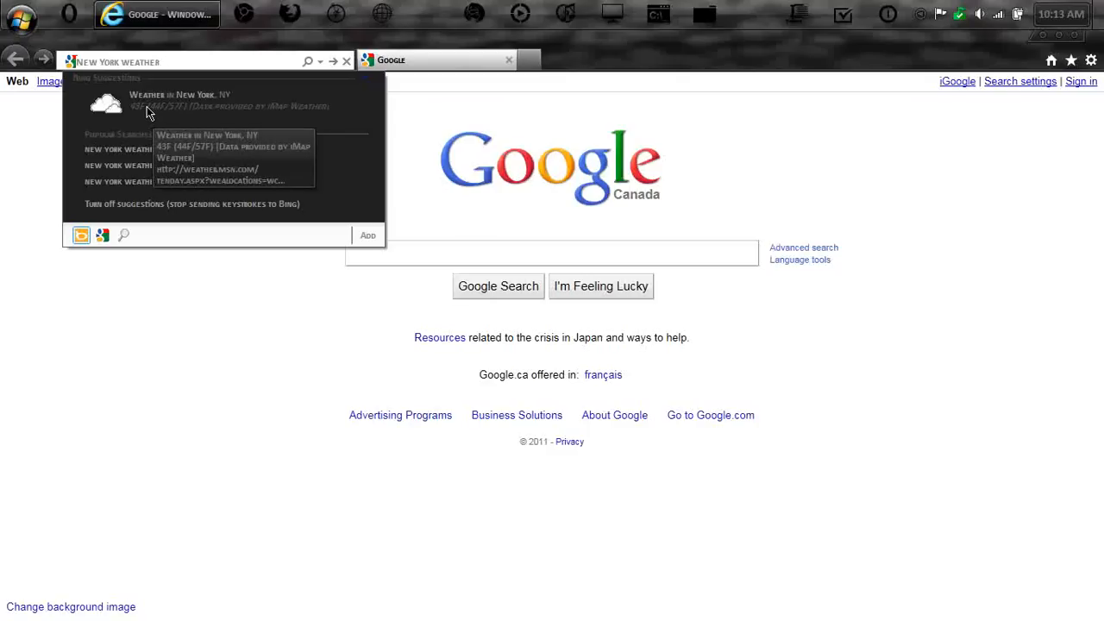
mouse_move(147, 119)
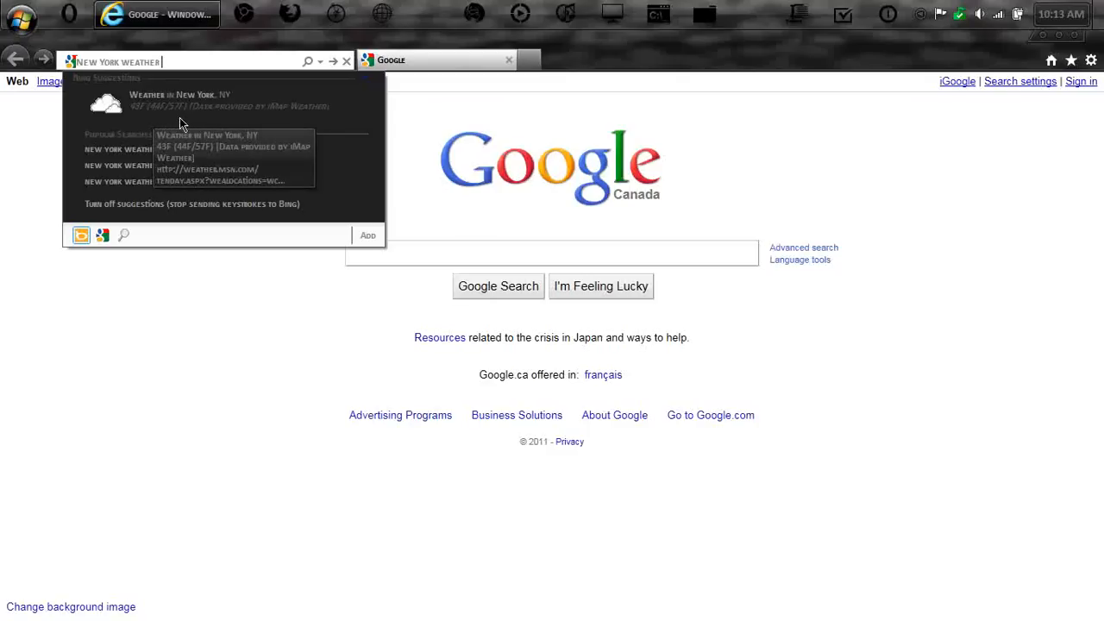
mouse_move(285, 128)
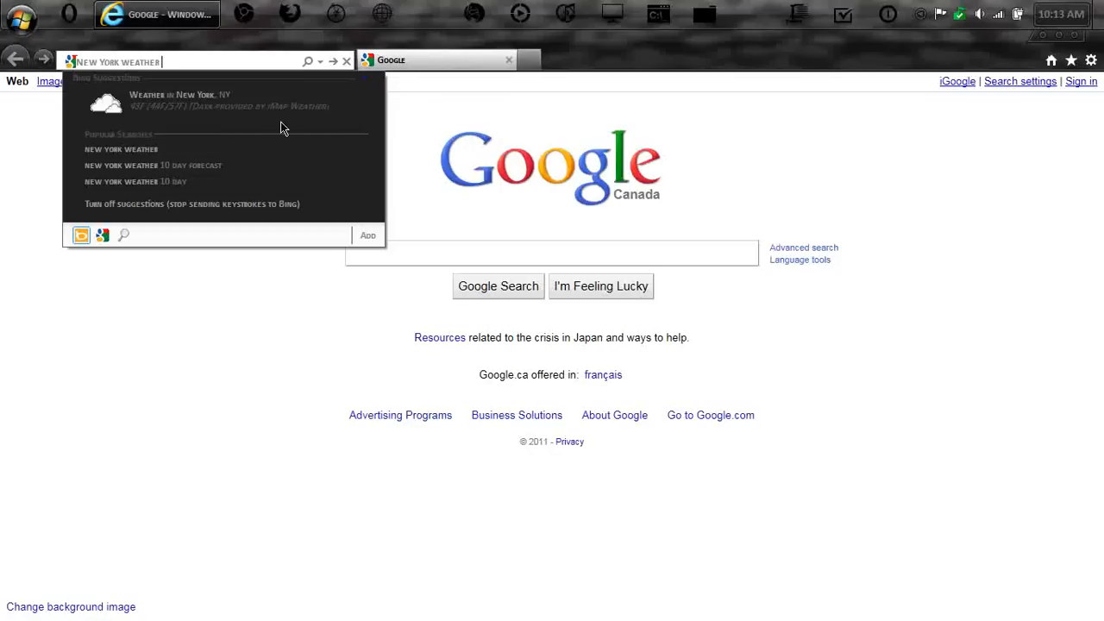
mouse_move(321, 127)
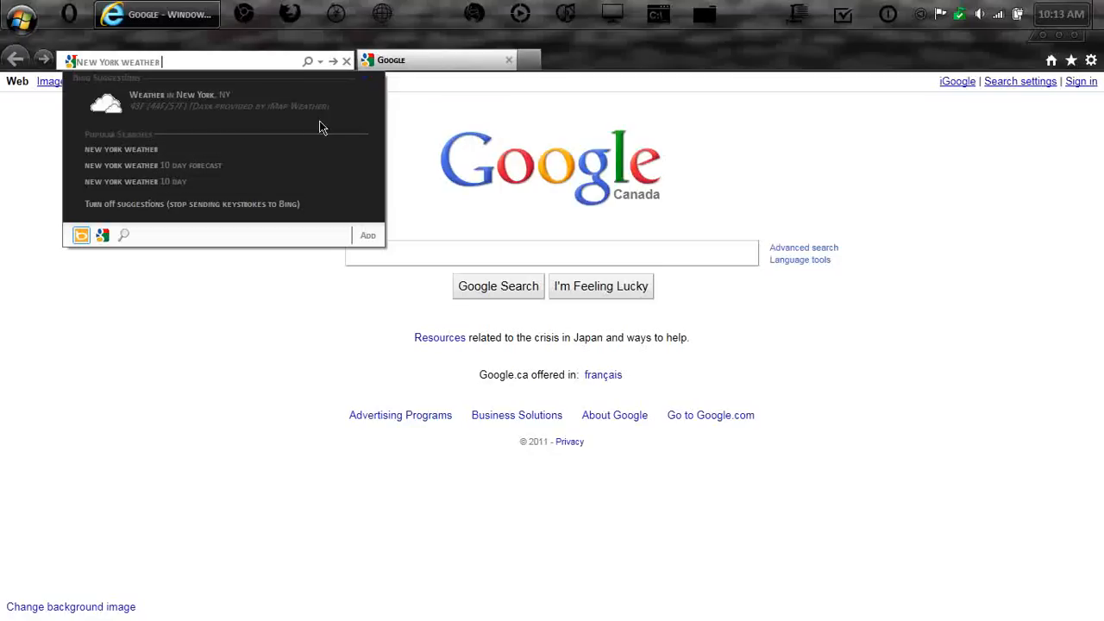
mouse_move(337, 131)
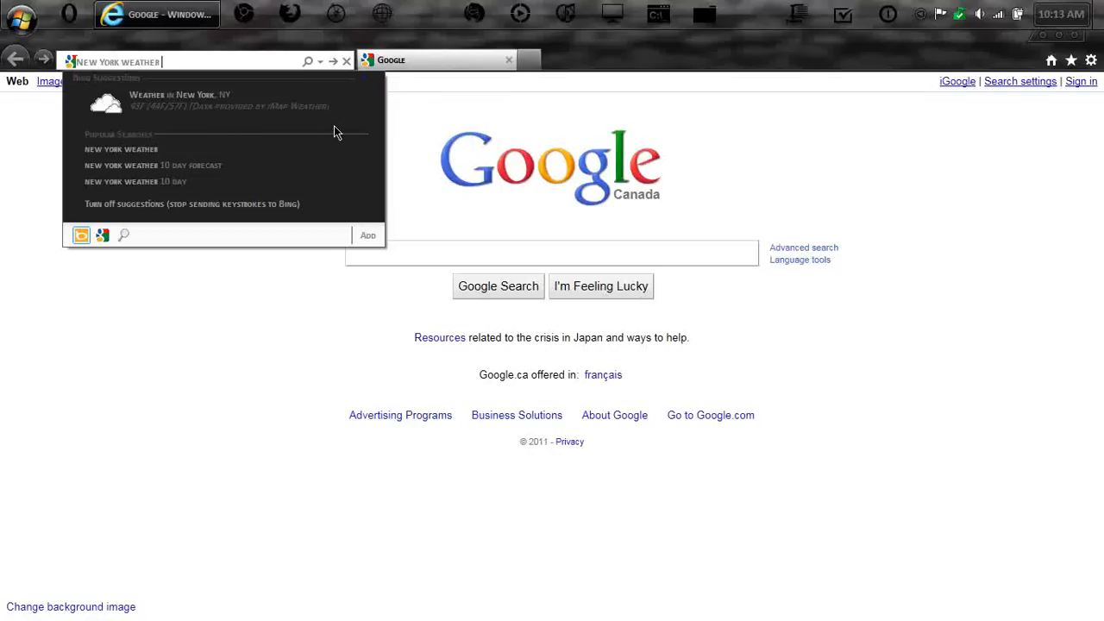
mouse_move(183, 62)
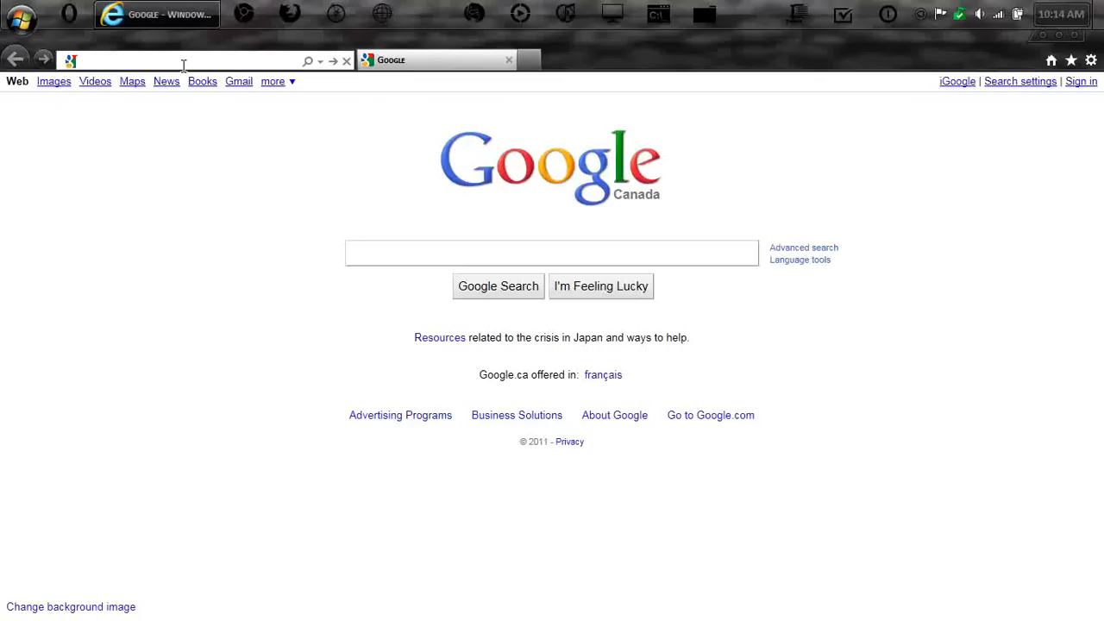
Search 'computers' from the address bar and scroll through the results
text(COMPUTE)
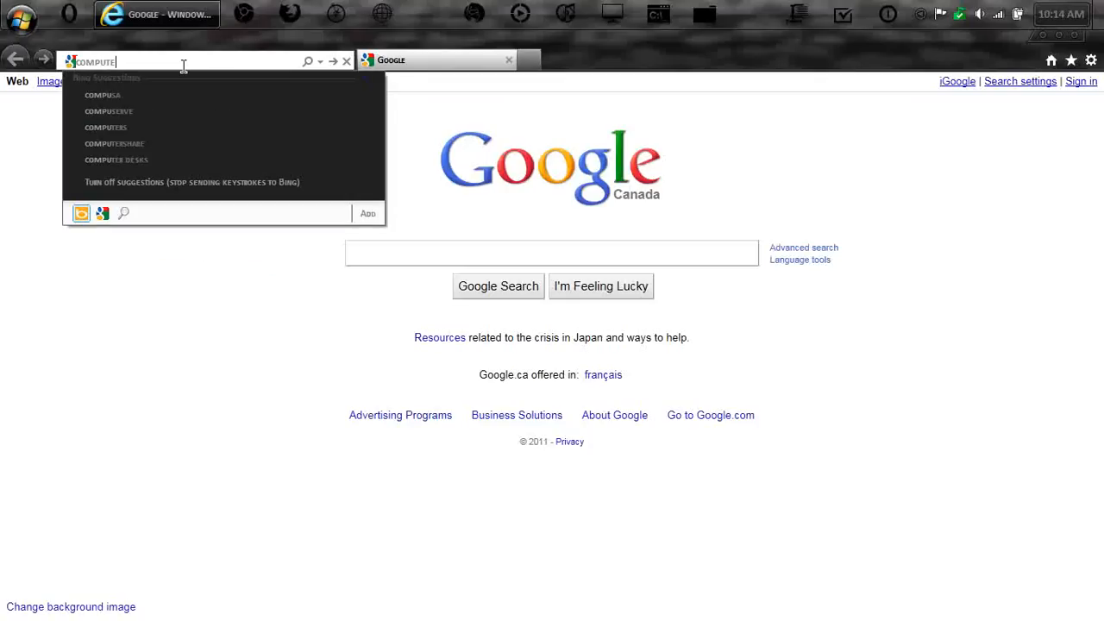
text(RS)
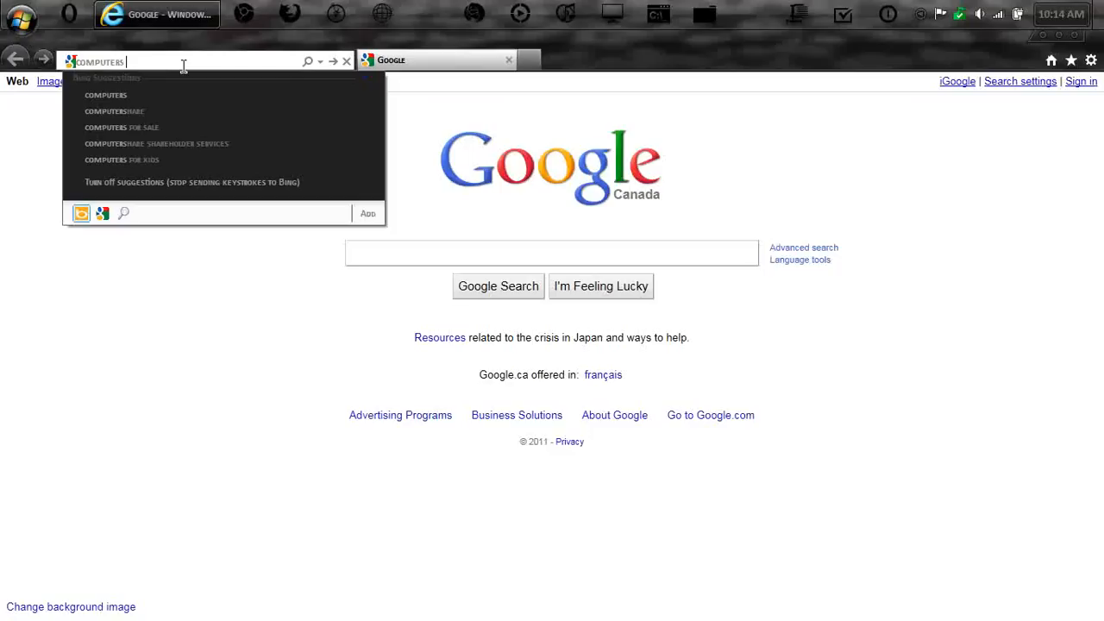
mouse_move(124, 135)
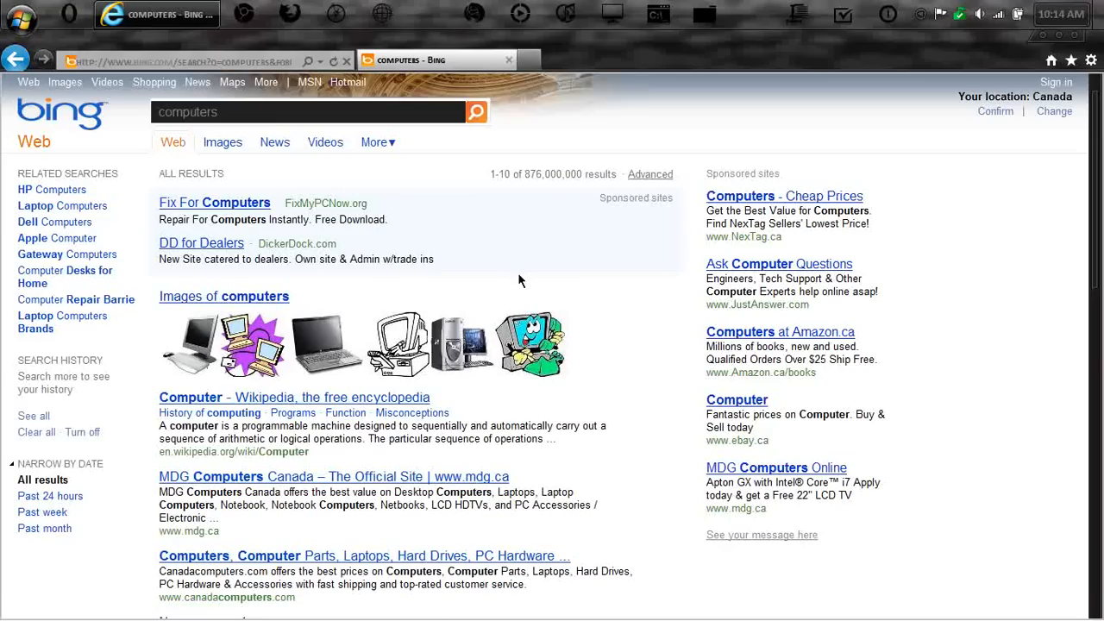
scroll(down, 3)
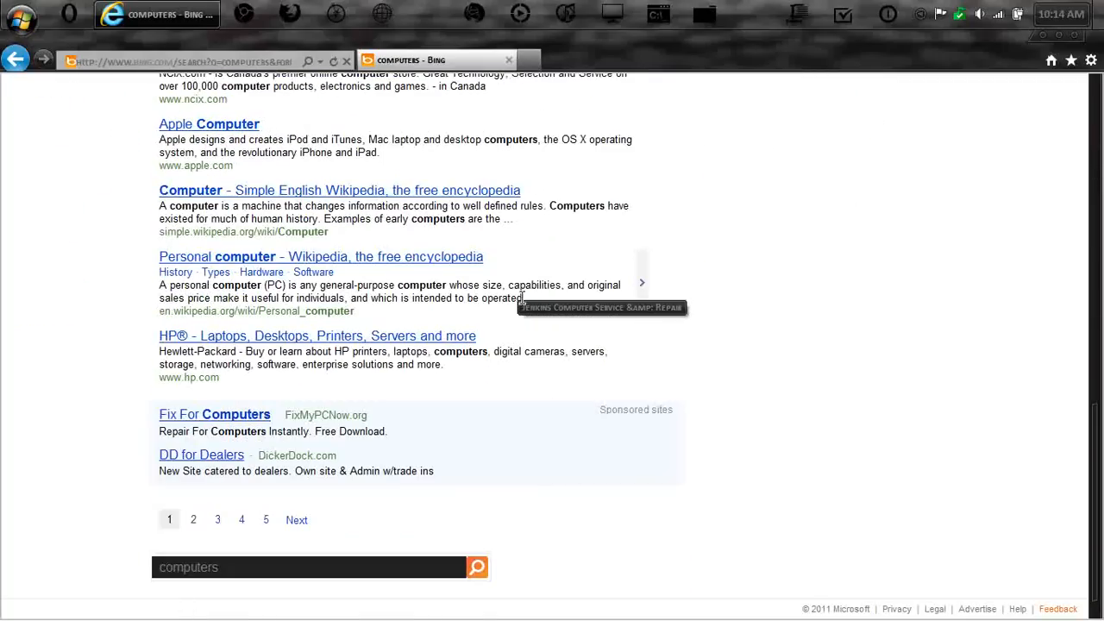
scroll(up, 3)
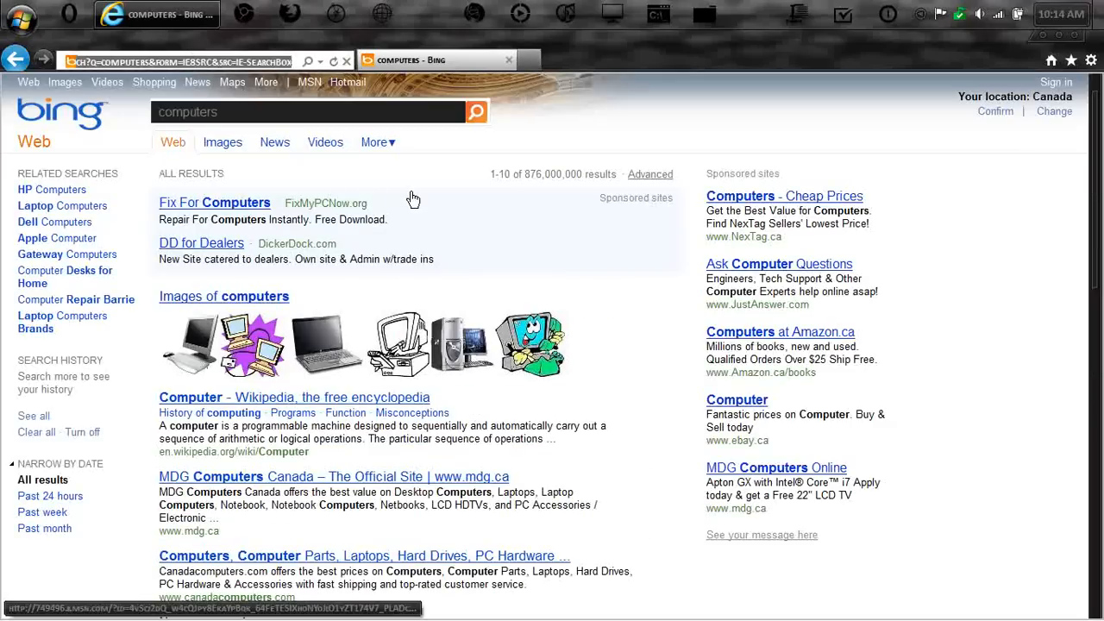
Change the query to 'computer wiki', pick the Wikipedia suggestion and open the Computer article
click(173, 60)
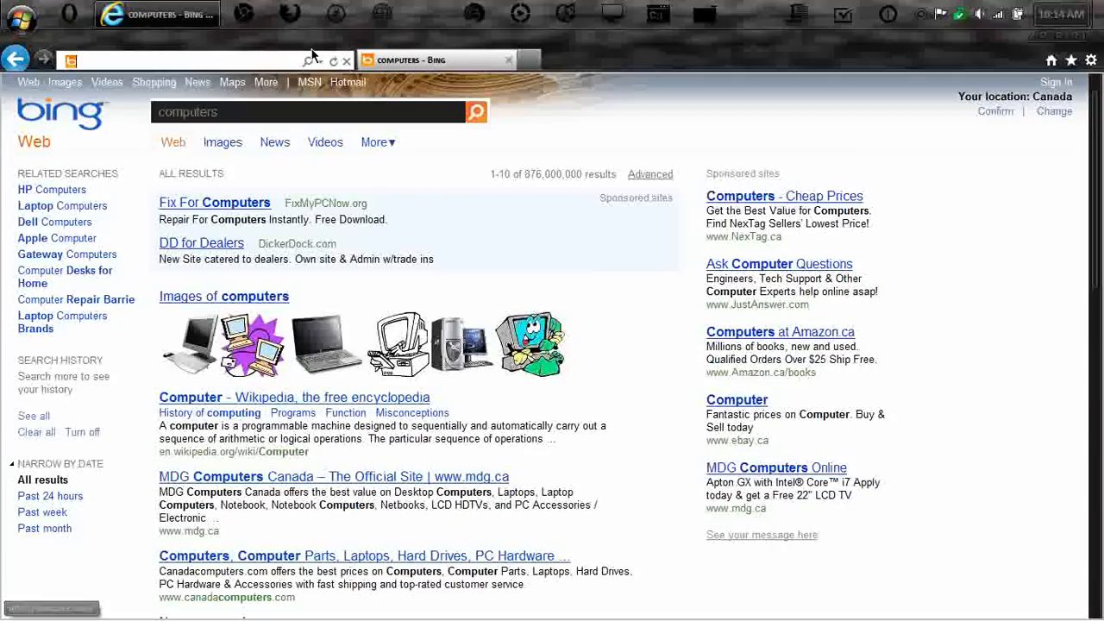
mouse_move(422, 188)
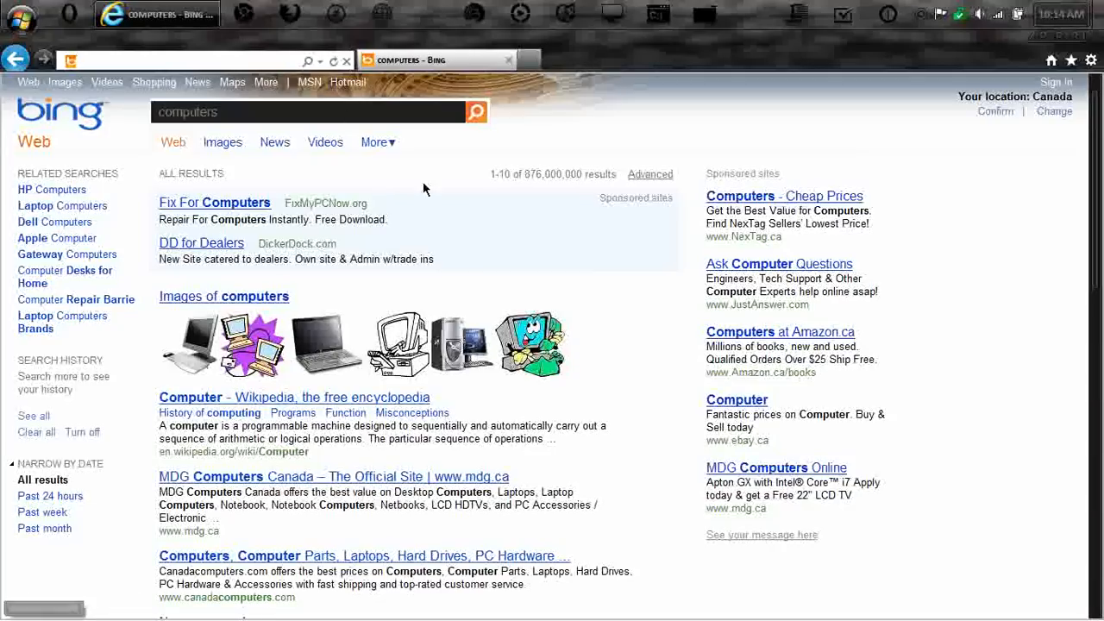
mouse_move(528, 269)
text(computer)
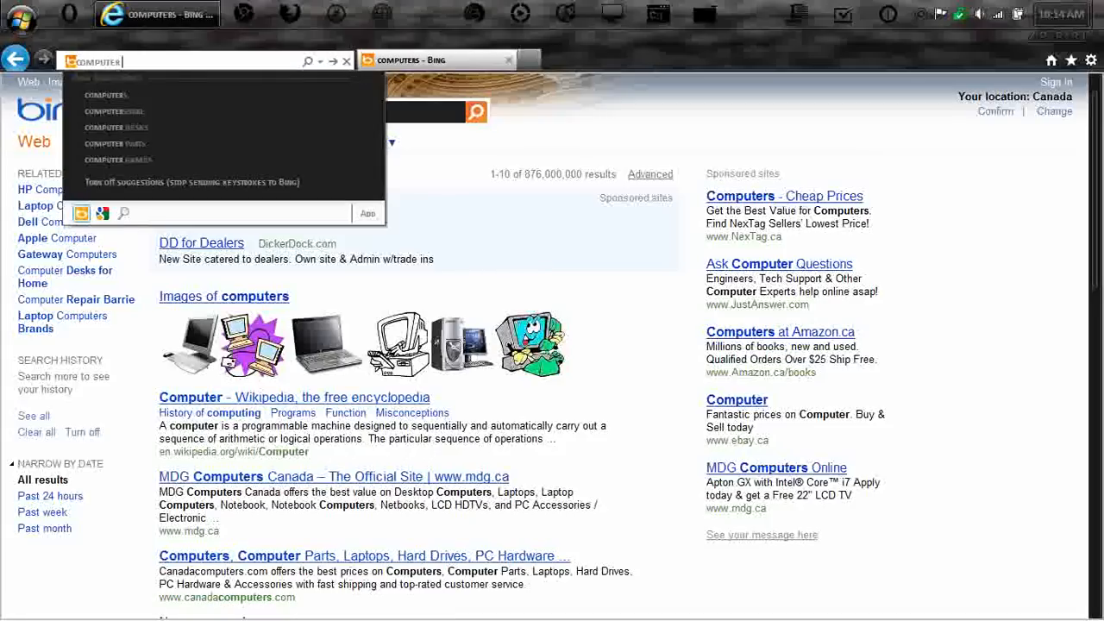
text(wiki)
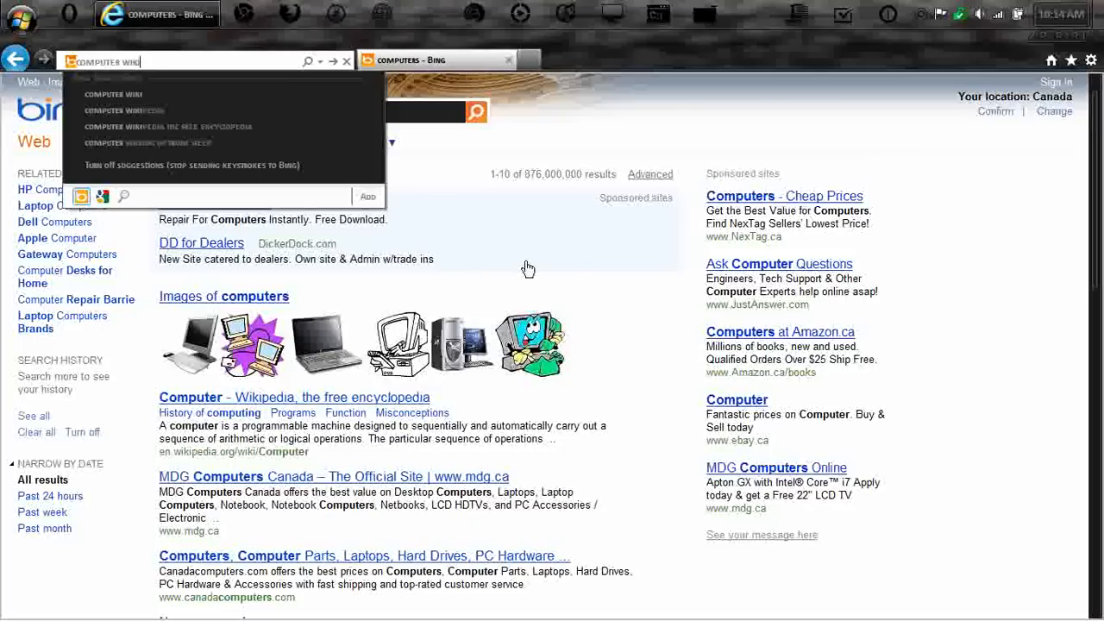
mouse_move(180, 117)
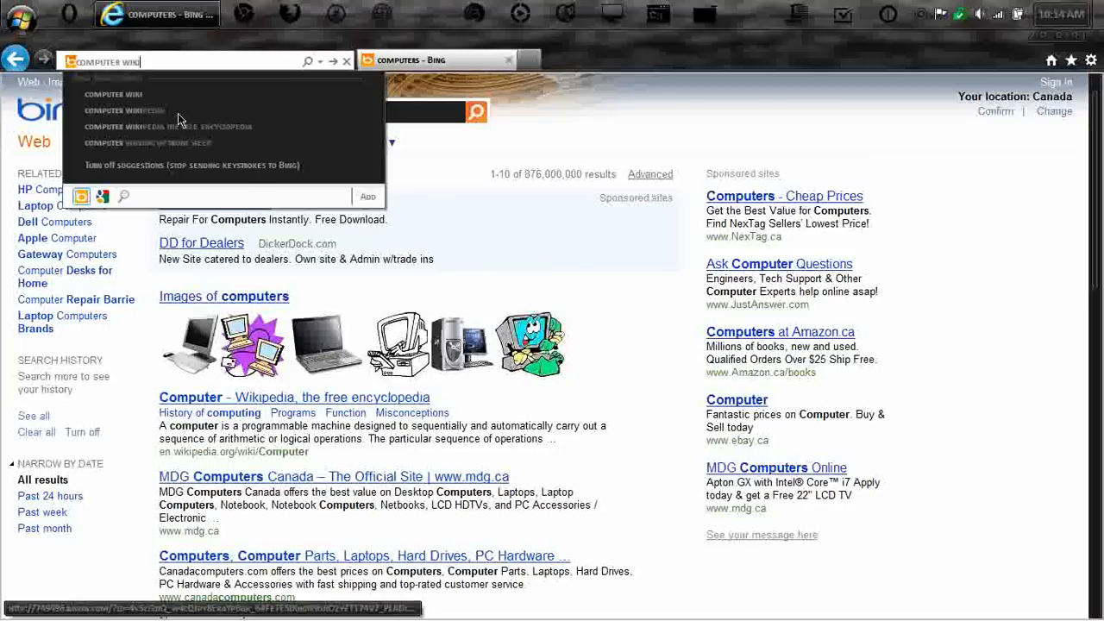
click(169, 128)
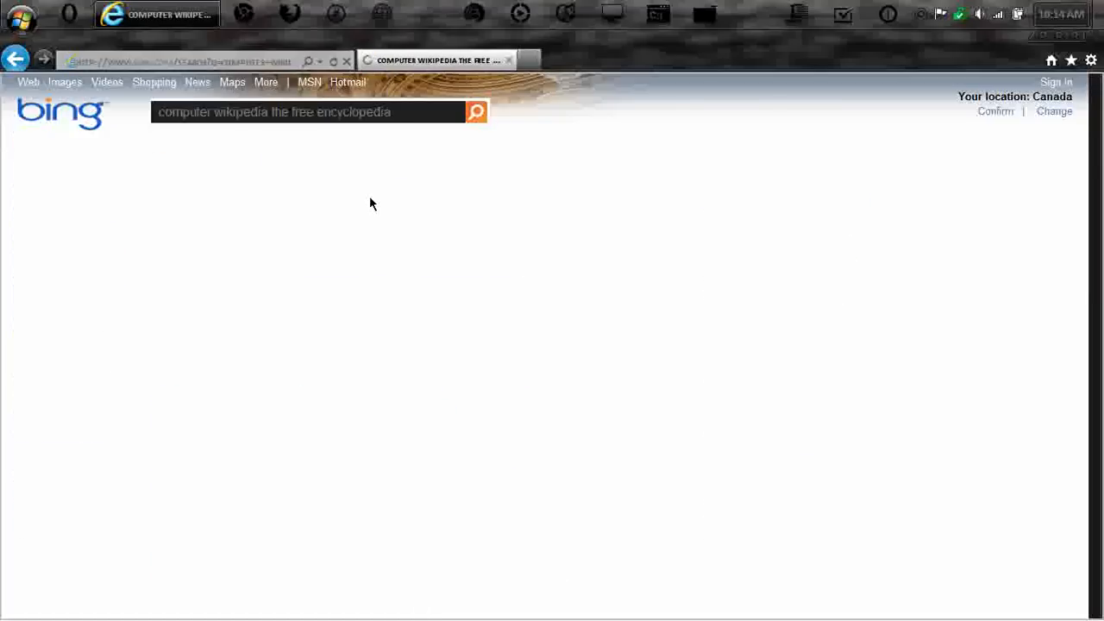
click(476, 111)
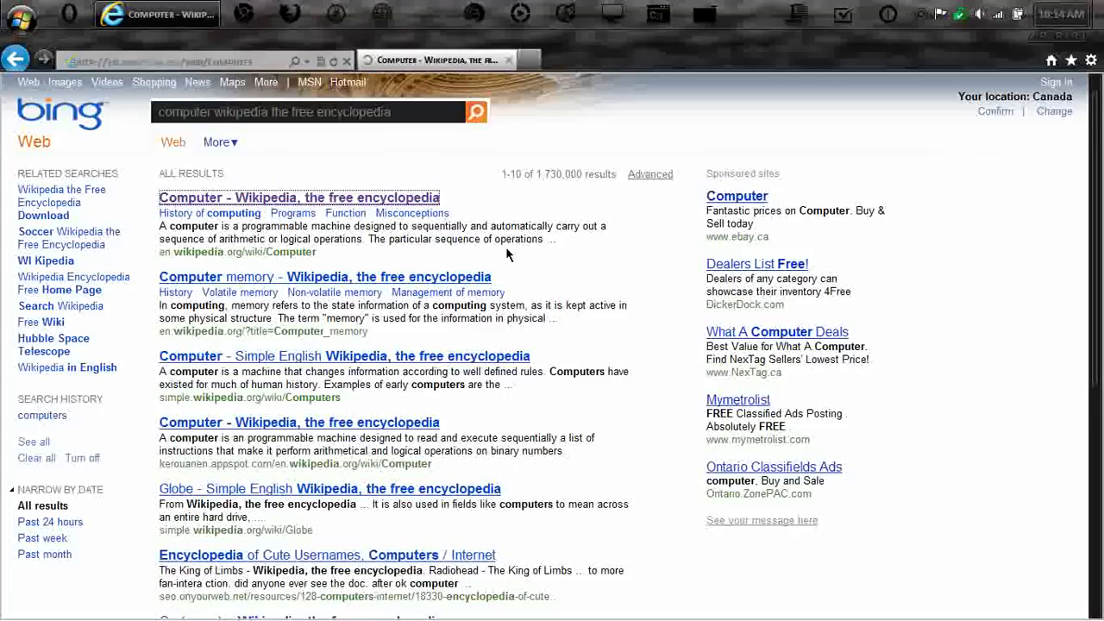
click(298, 196)
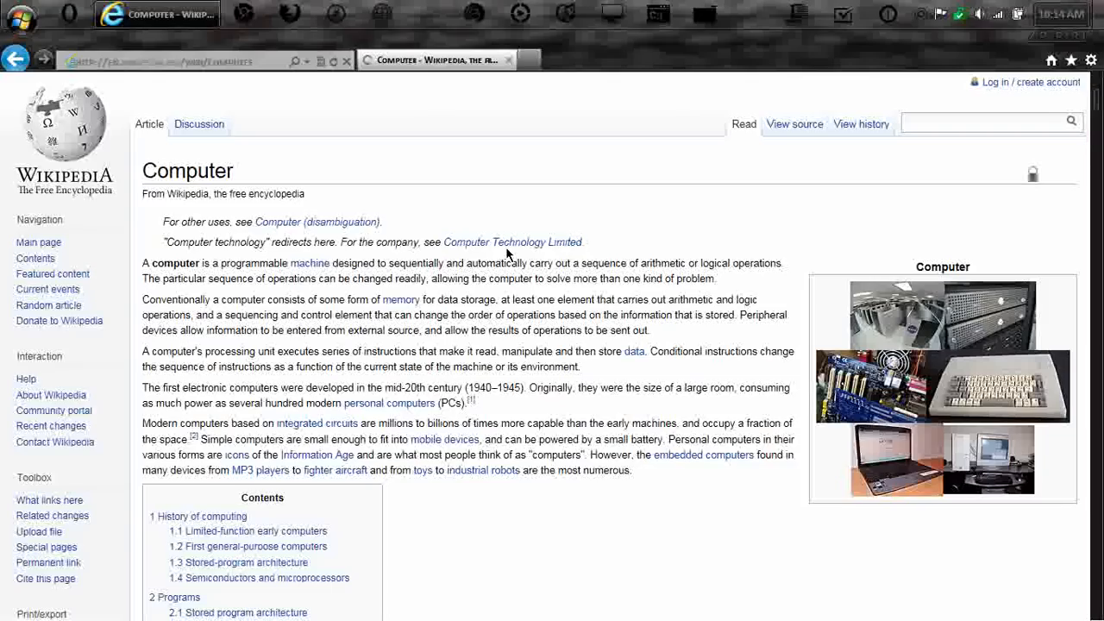
scroll(down, 3)
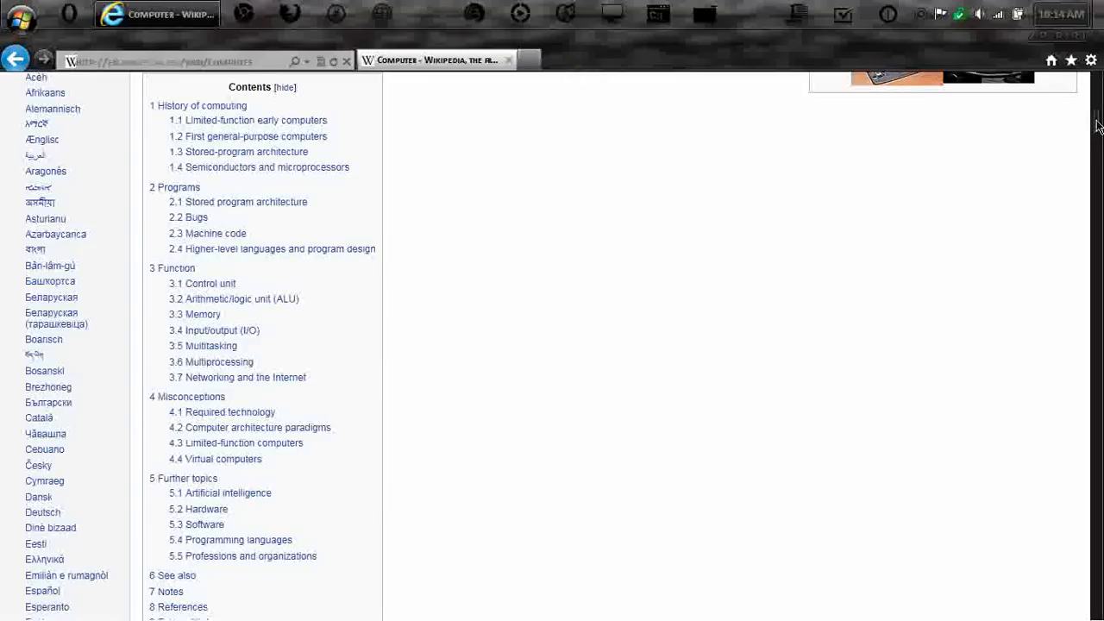
scroll(down, 3)
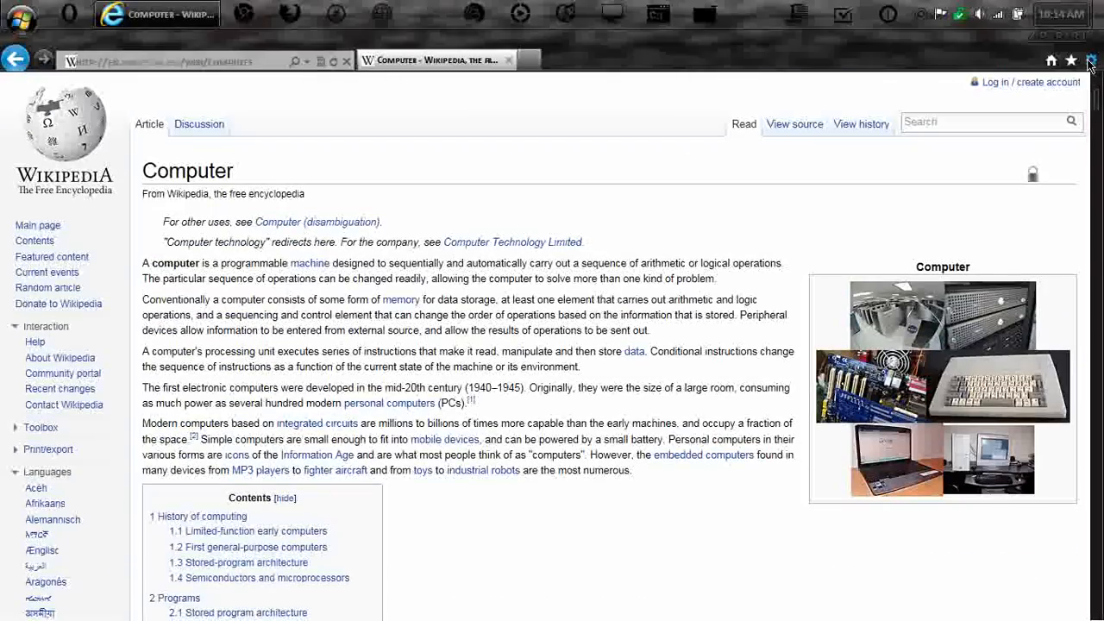
click(1090, 60)
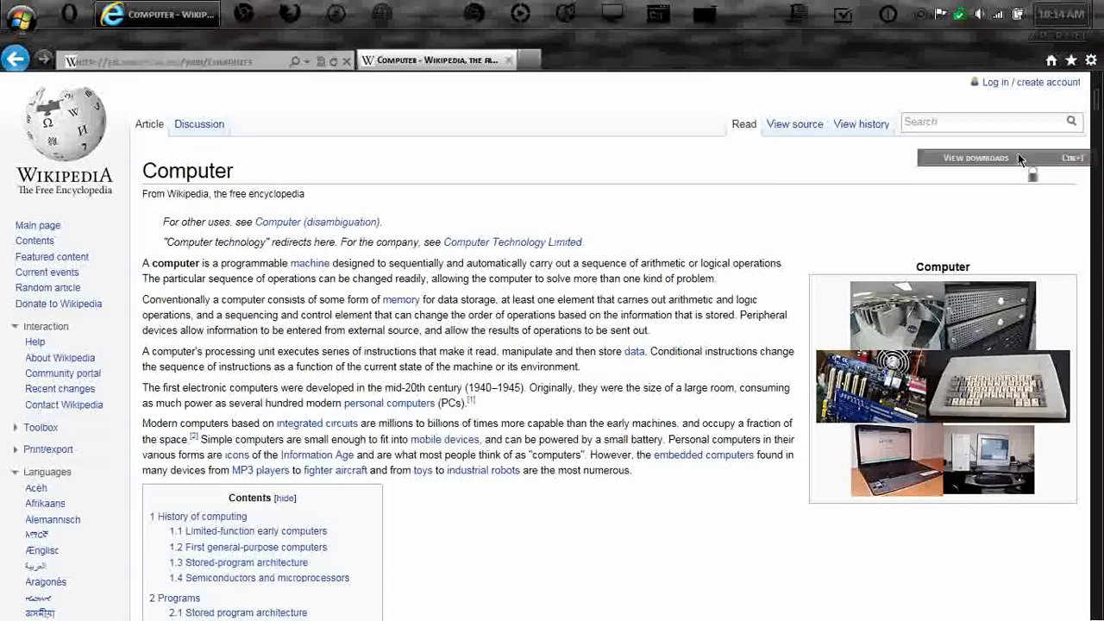
click(975, 159)
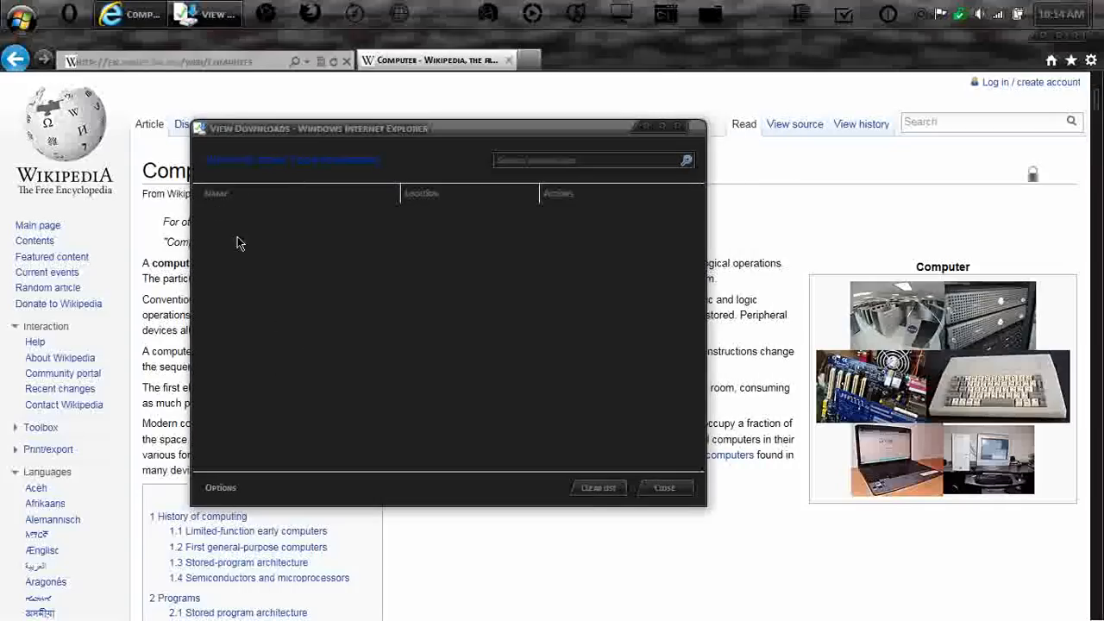
mouse_move(211, 524)
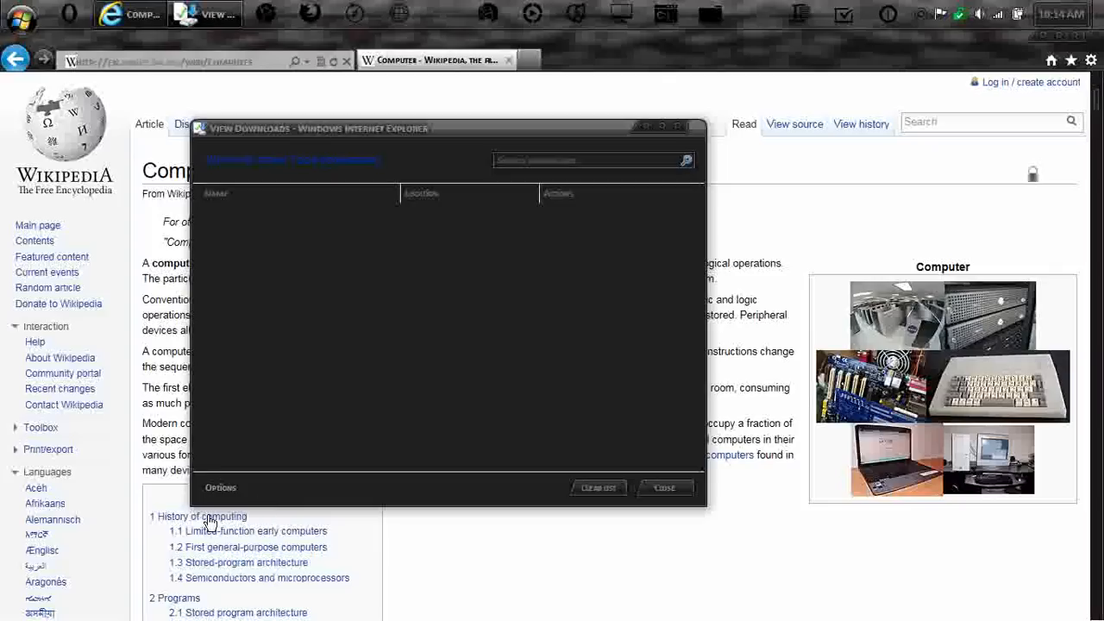
click(221, 486)
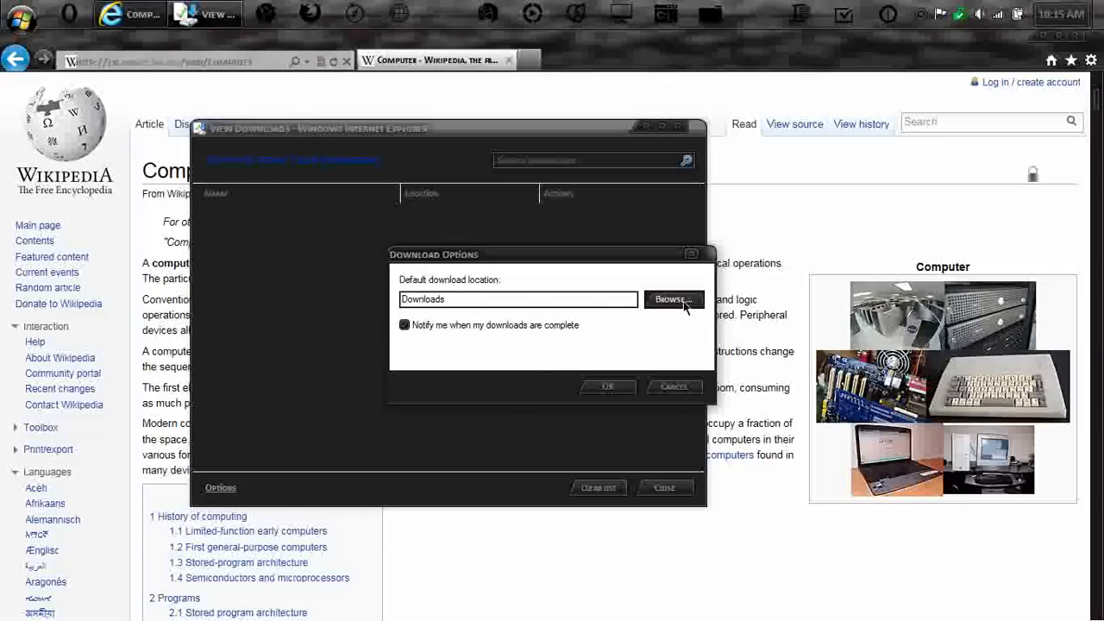
click(672, 300)
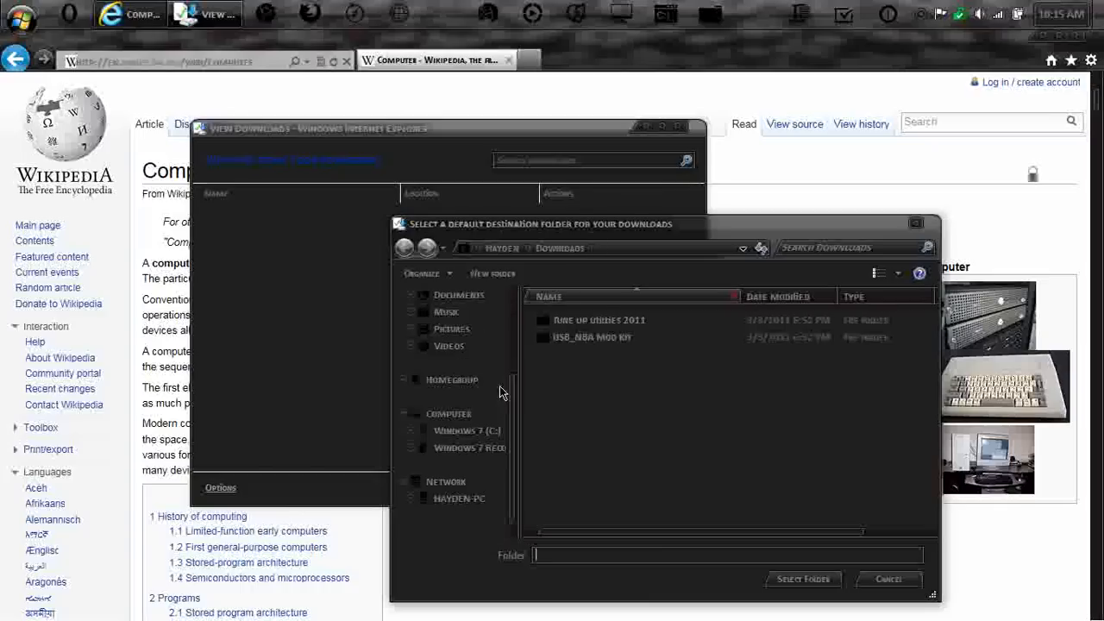
click(886, 579)
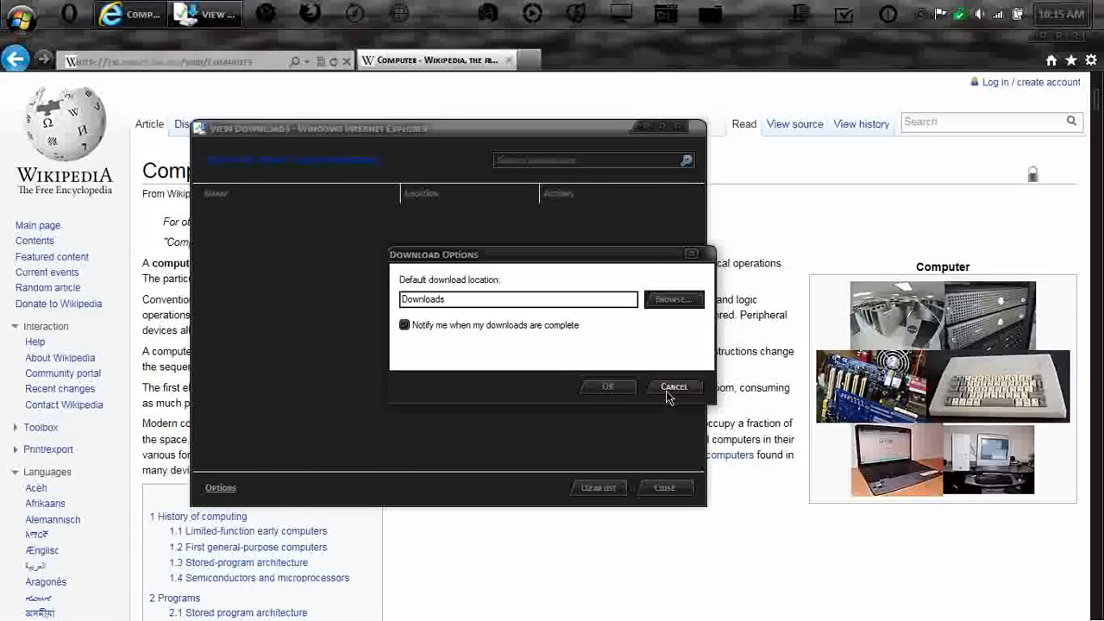
click(672, 386)
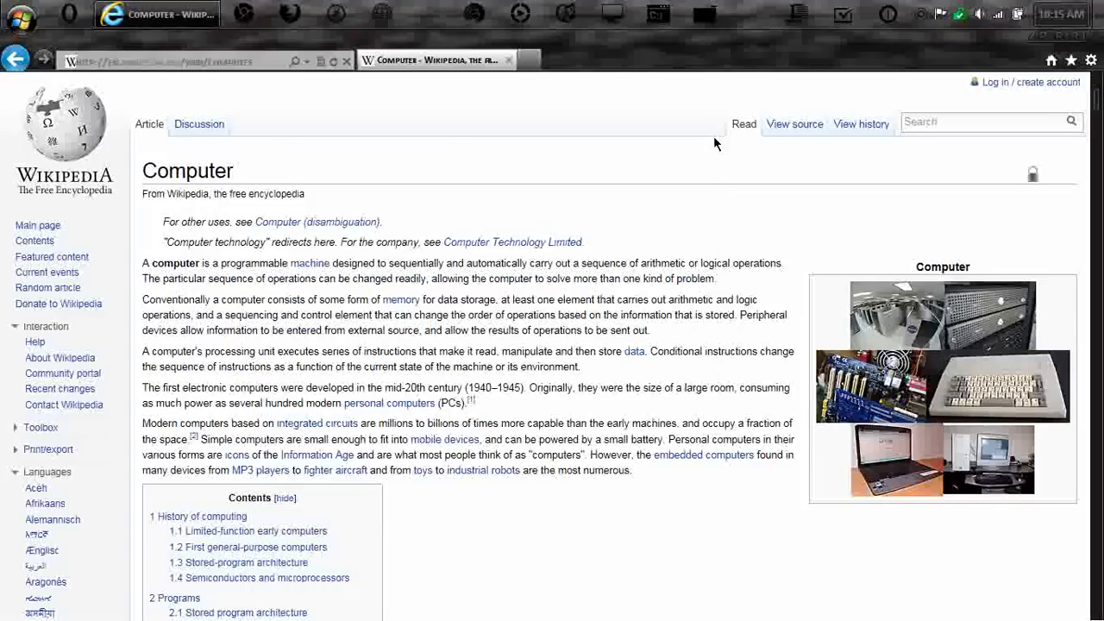
Show the Favorites Center, look at History, then return to the favorites list
click(1069, 59)
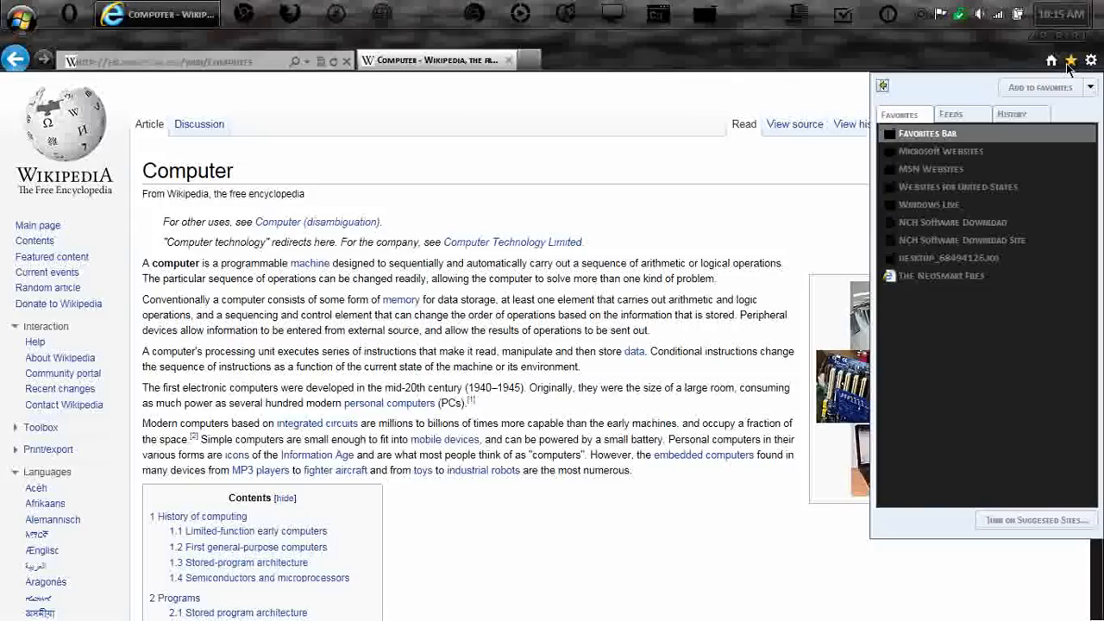
mouse_move(904, 114)
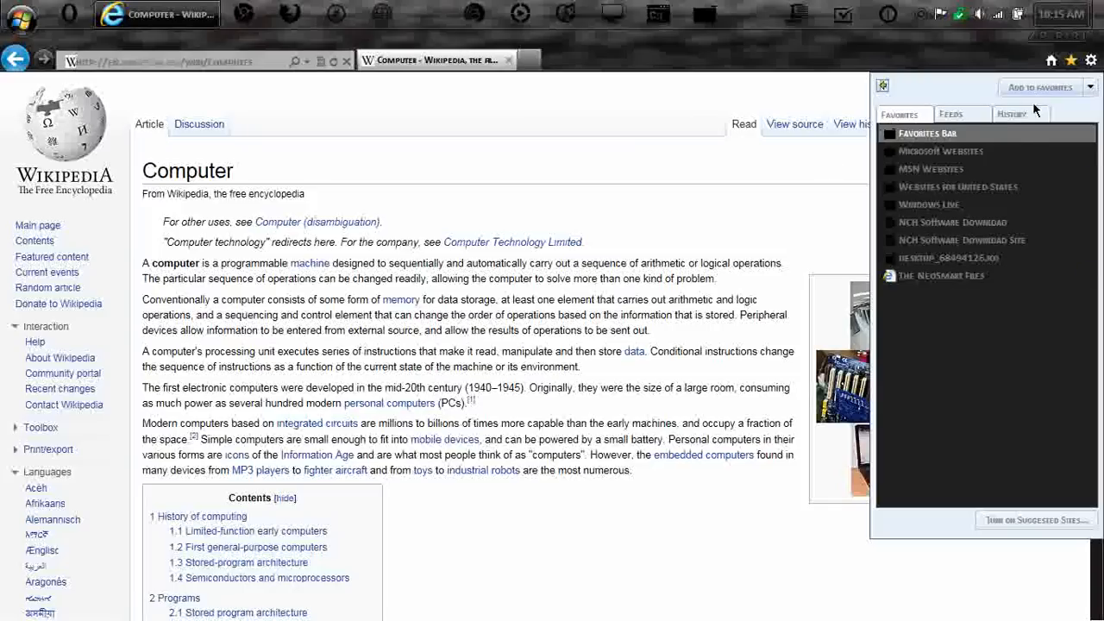
click(1011, 114)
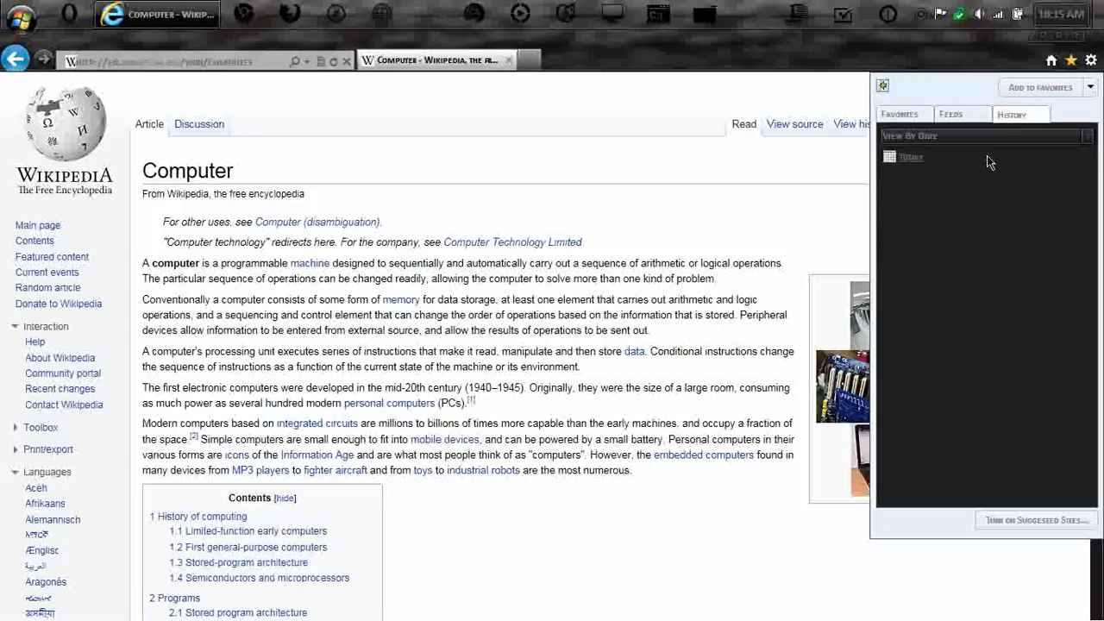
click(904, 114)
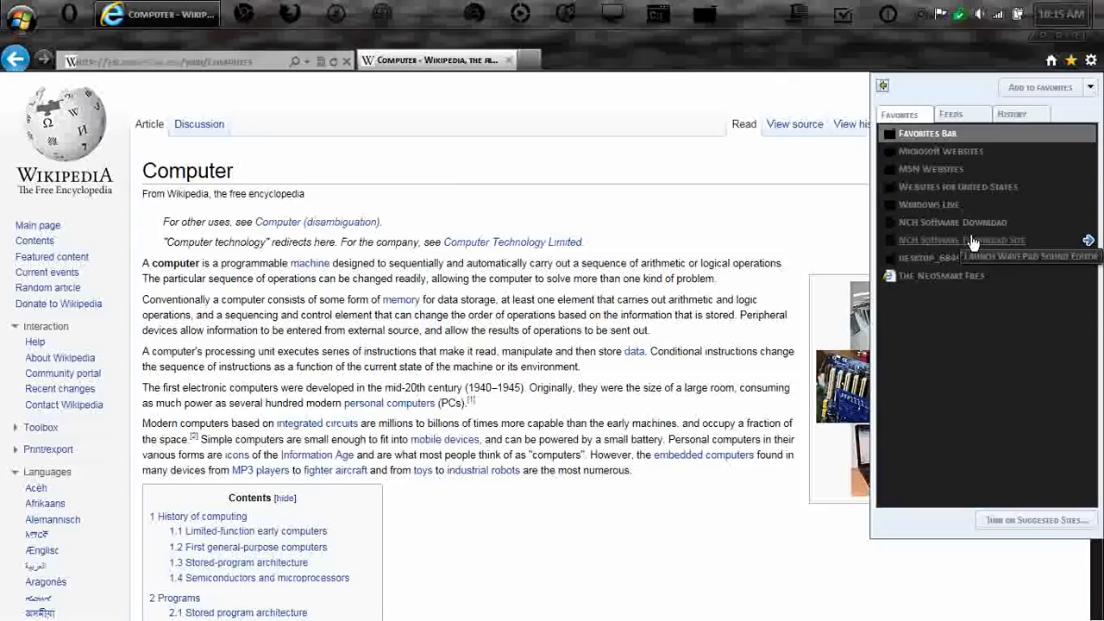
mouse_move(1078, 112)
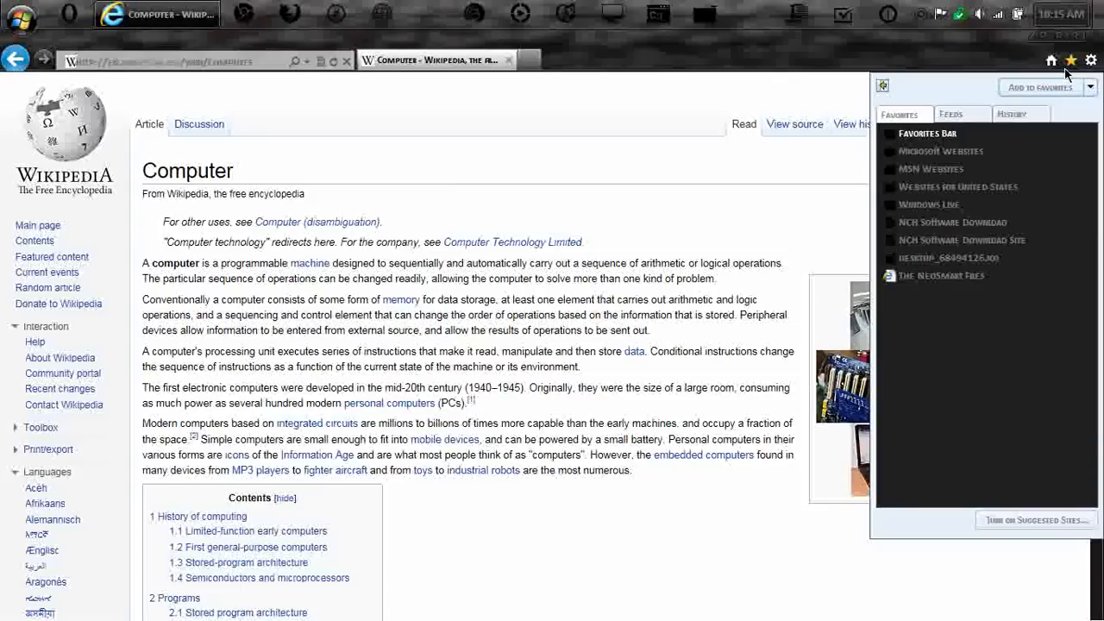
From the Tools menu reach Internet Options, review search providers and toolbars in Manage Add-ons, then close it
click(1090, 58)
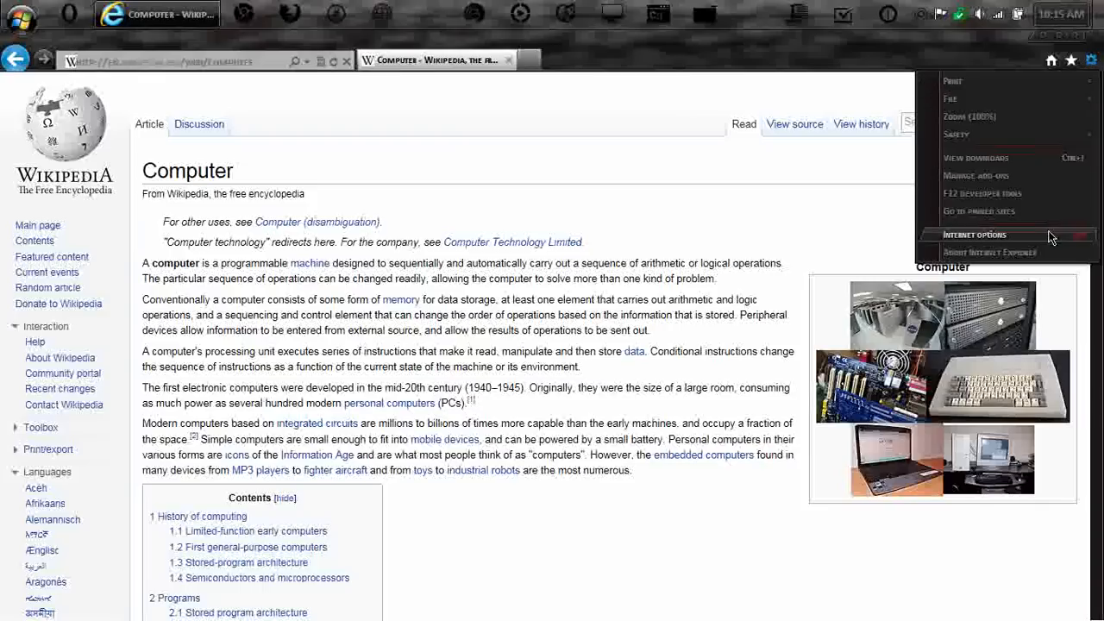
click(975, 235)
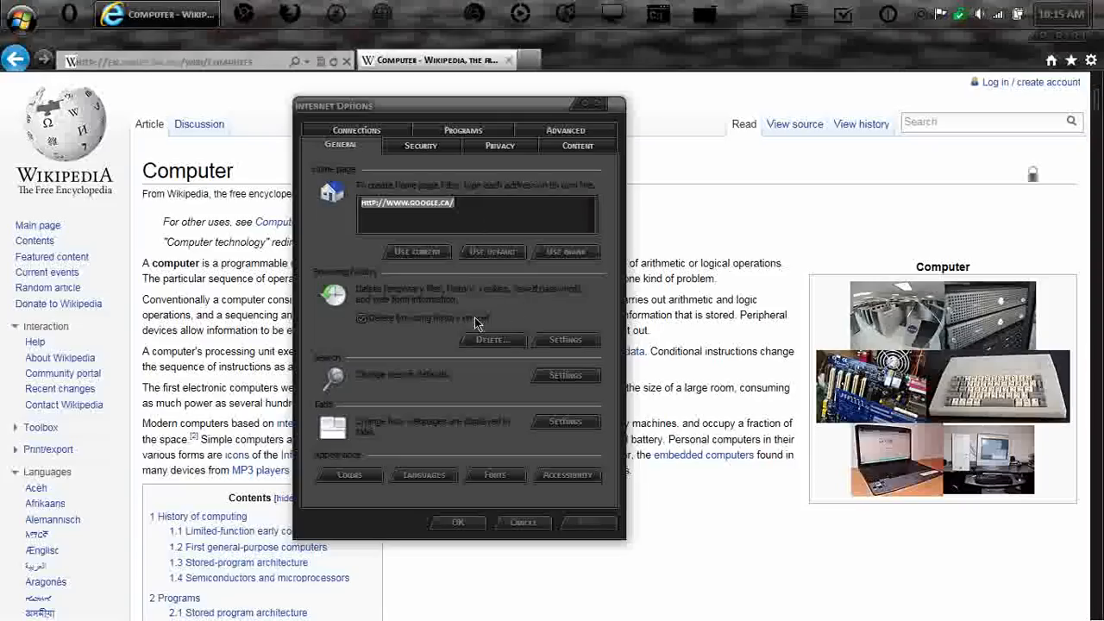
mouse_move(566, 376)
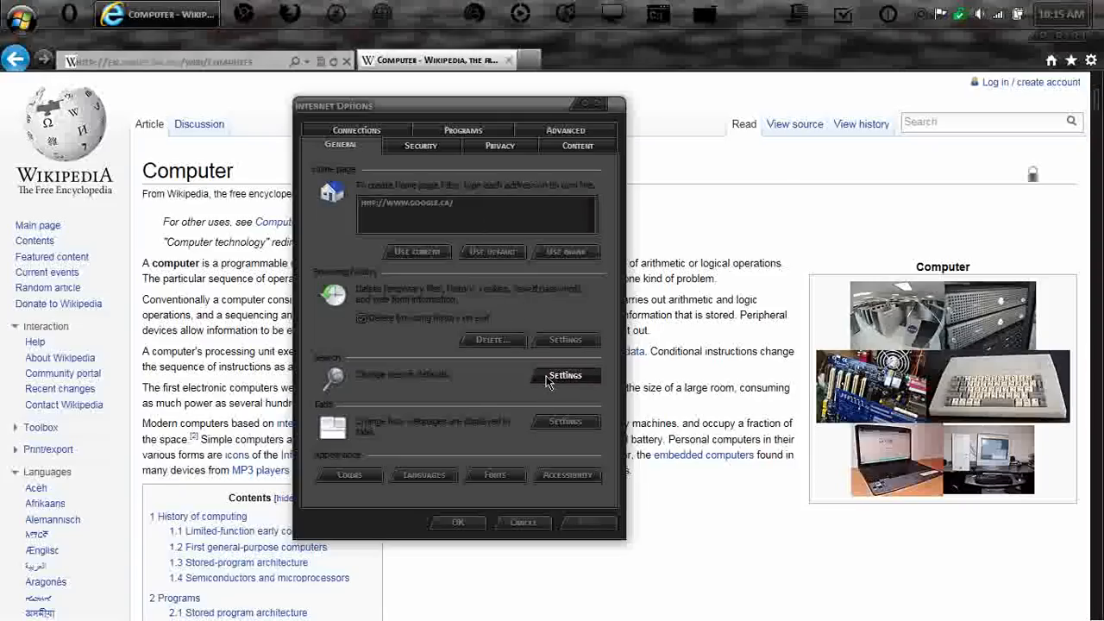
click(566, 374)
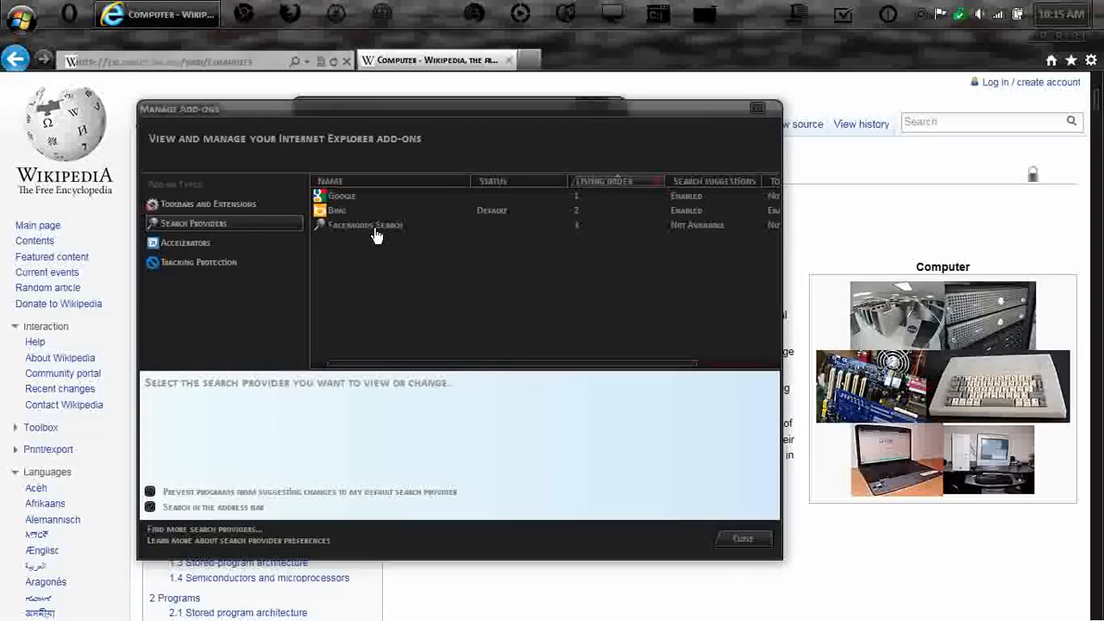
mouse_move(494, 245)
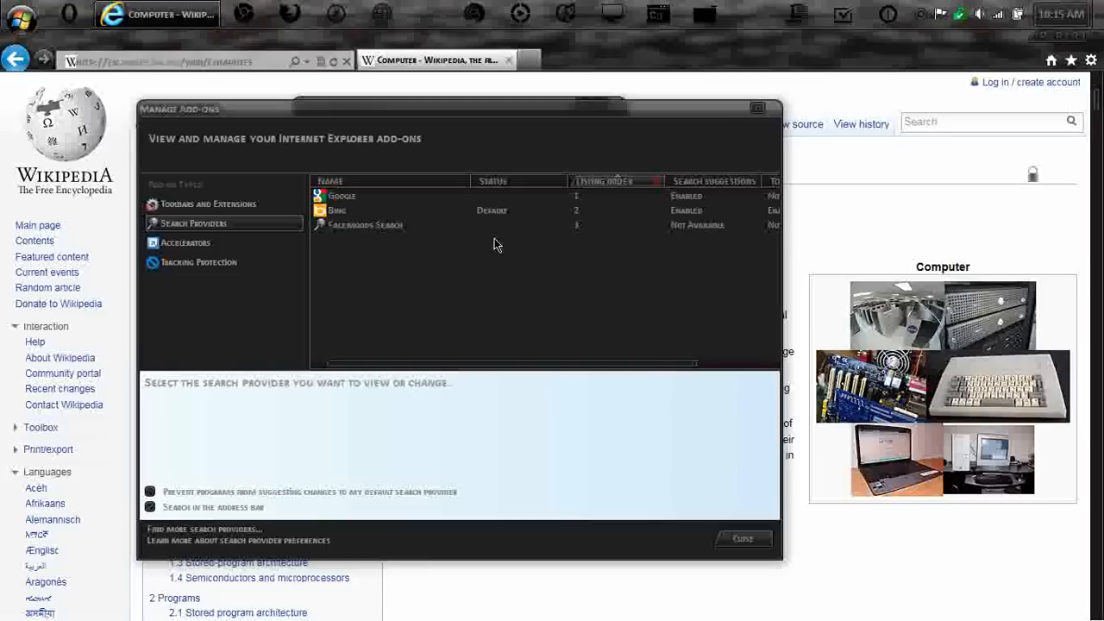
click(207, 203)
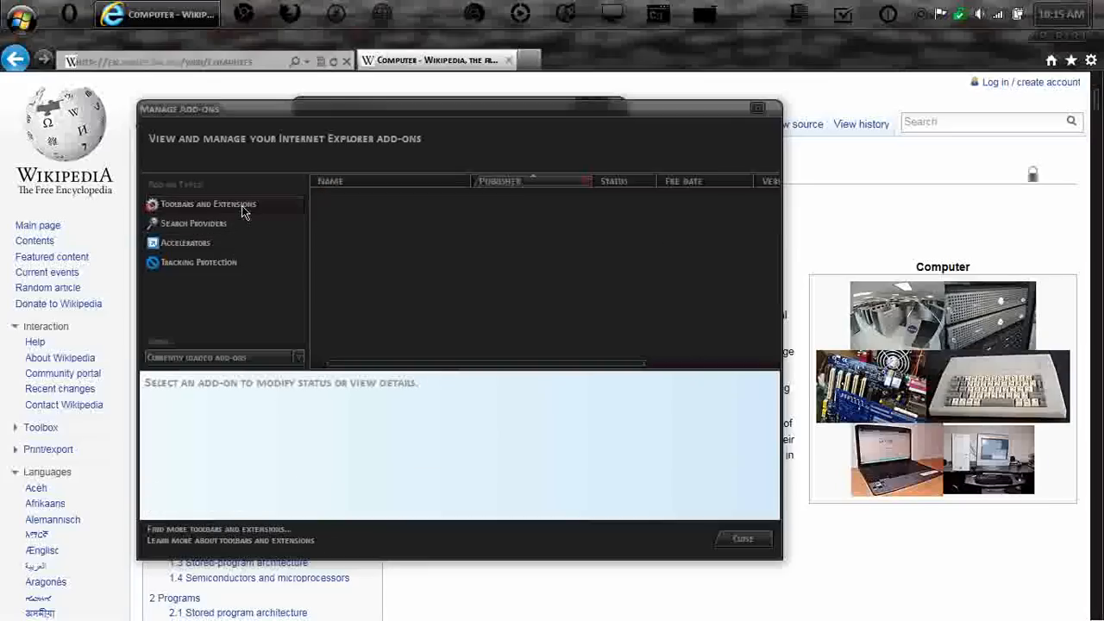
click(207, 203)
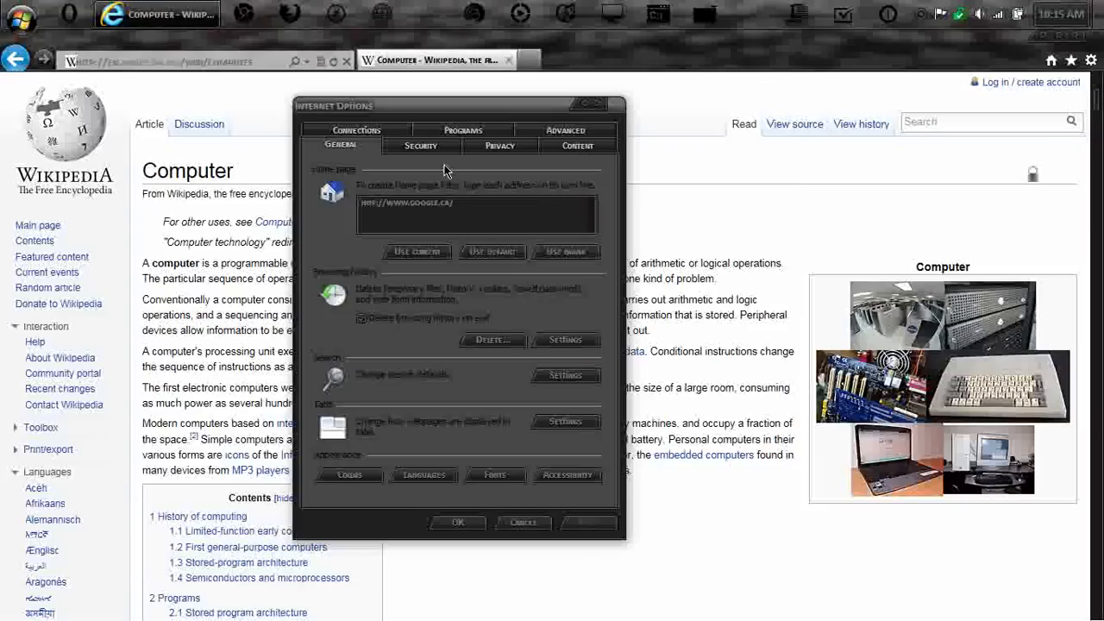
Browse Internet Options through the Connections and Security settings to the Content settings
click(356, 144)
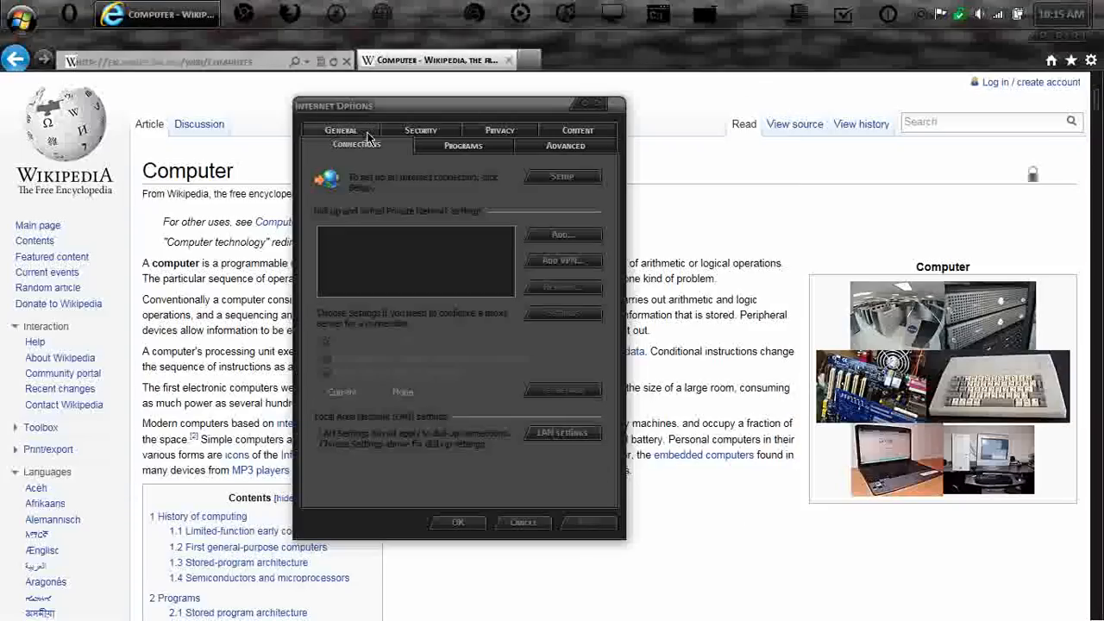
mouse_move(447, 145)
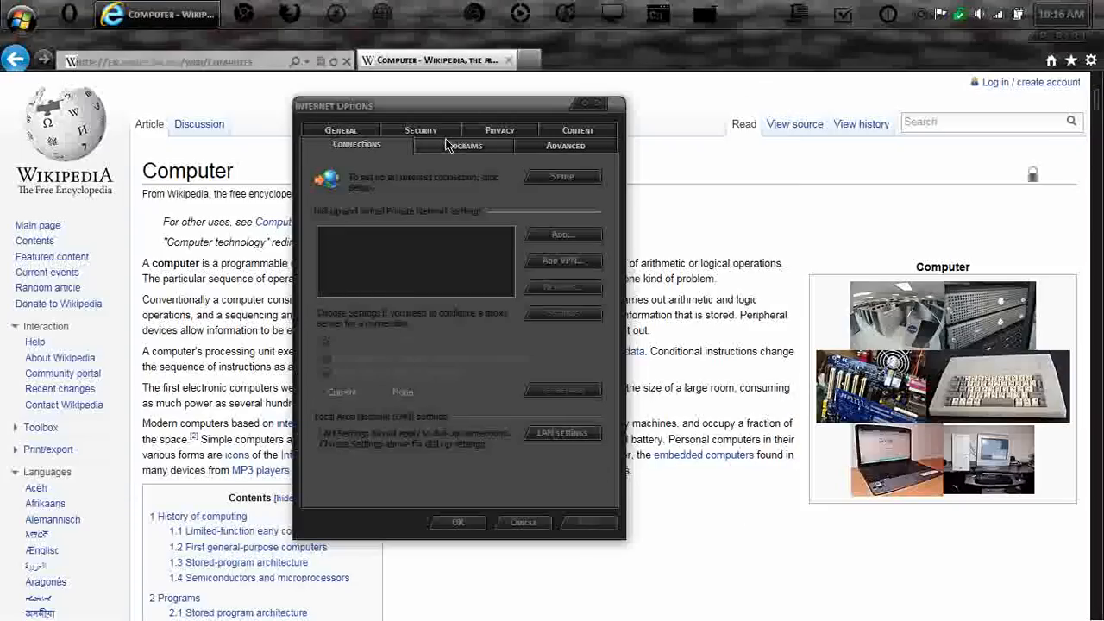
click(421, 131)
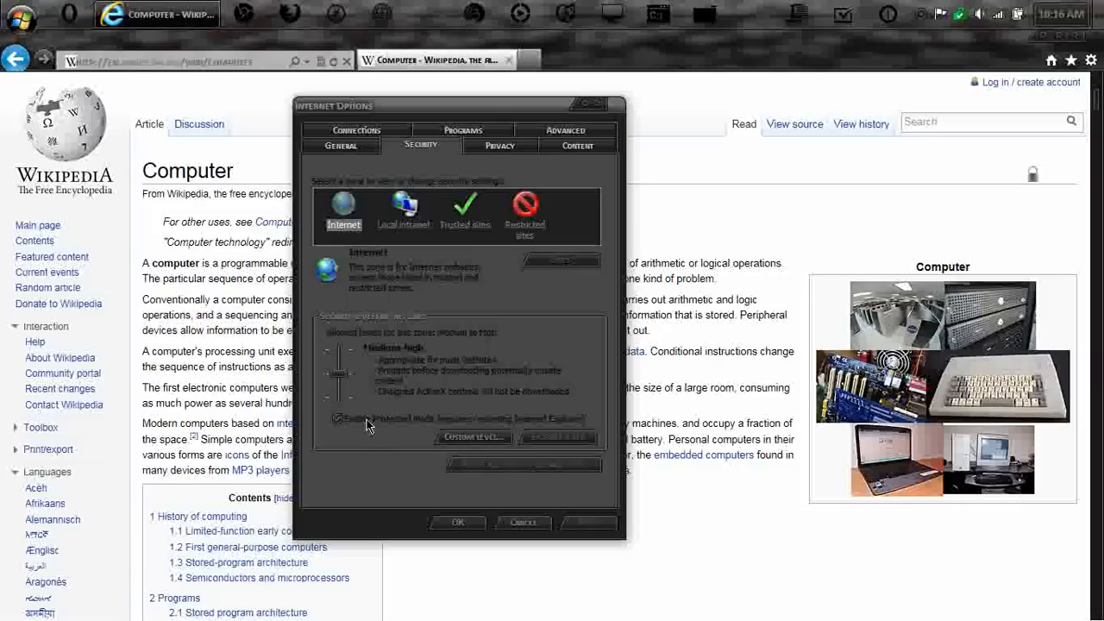
mouse_move(434, 221)
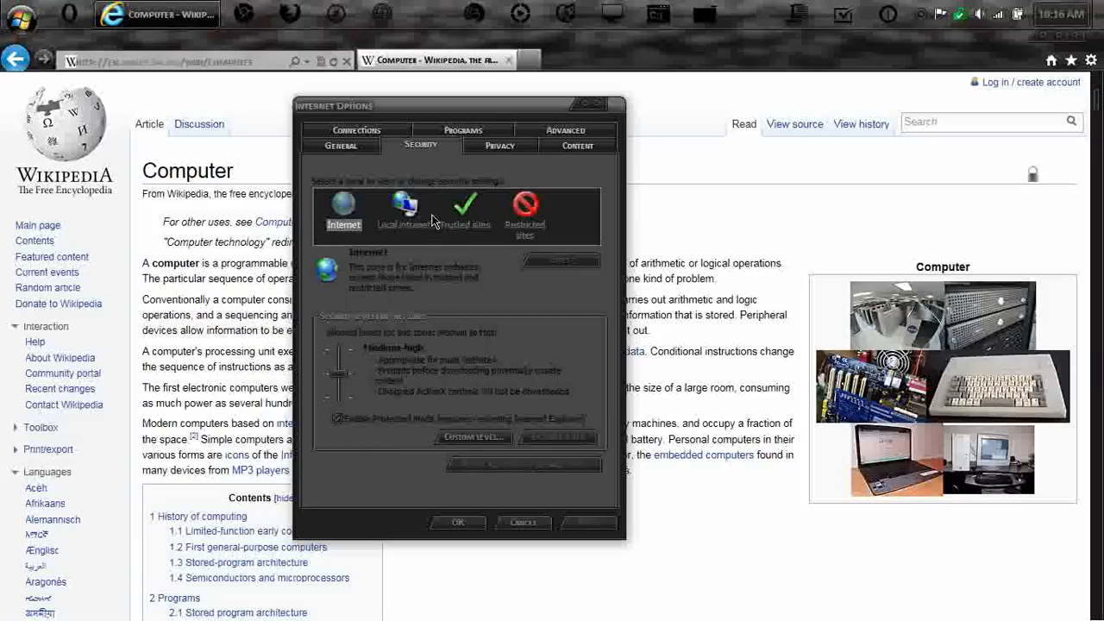
click(576, 145)
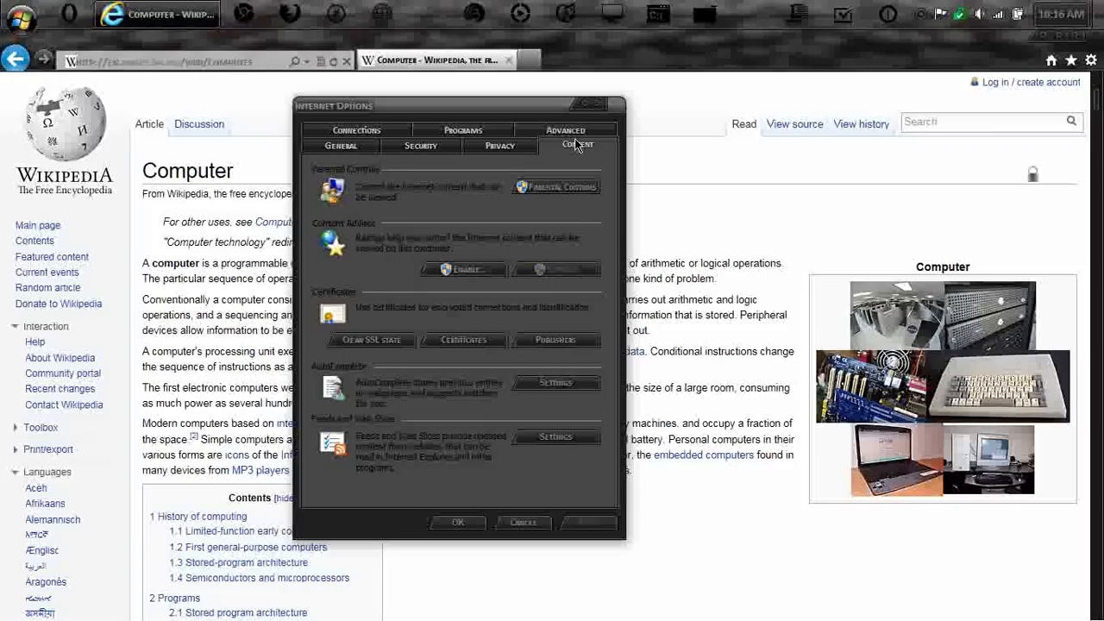
Look over the Advanced settings list and close Internet Options with OK
click(565, 144)
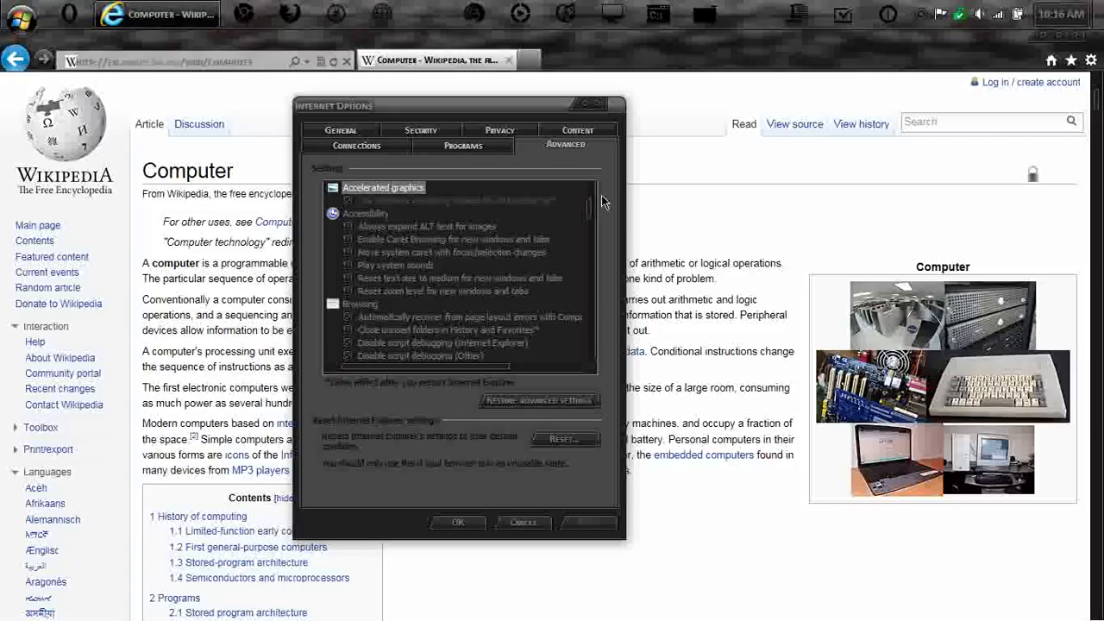
scroll(down, 3)
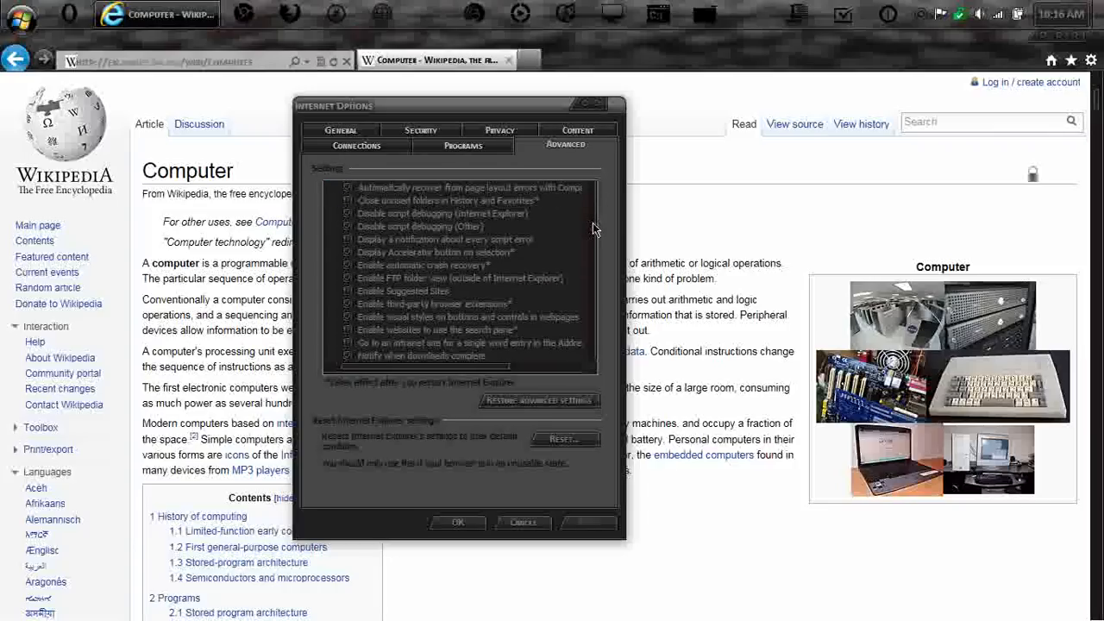
scroll(up, 3)
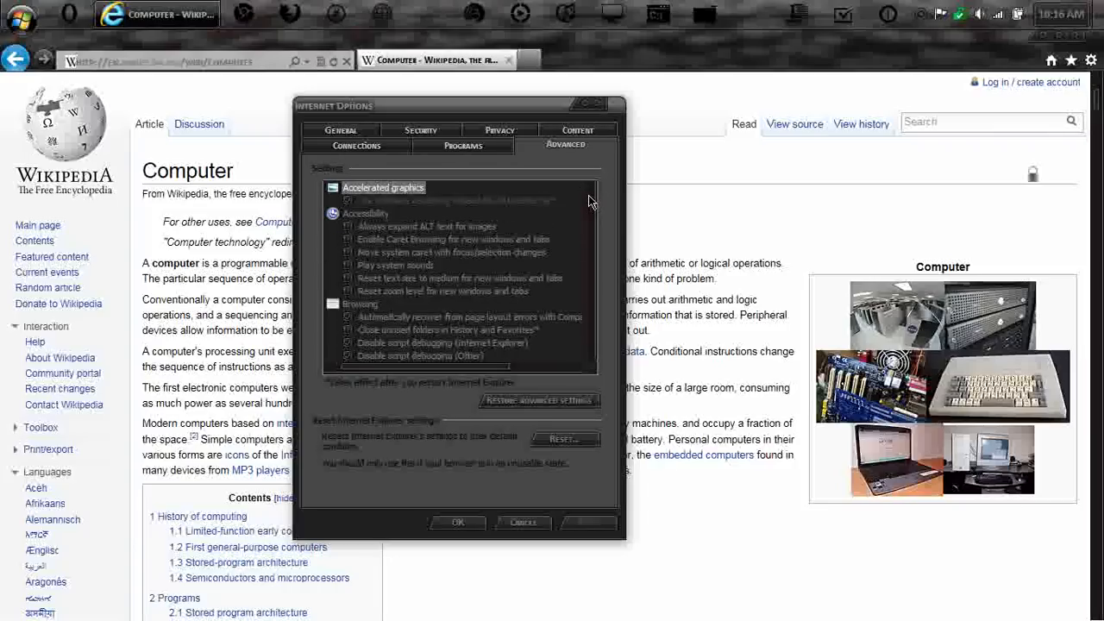
scroll(down, 3)
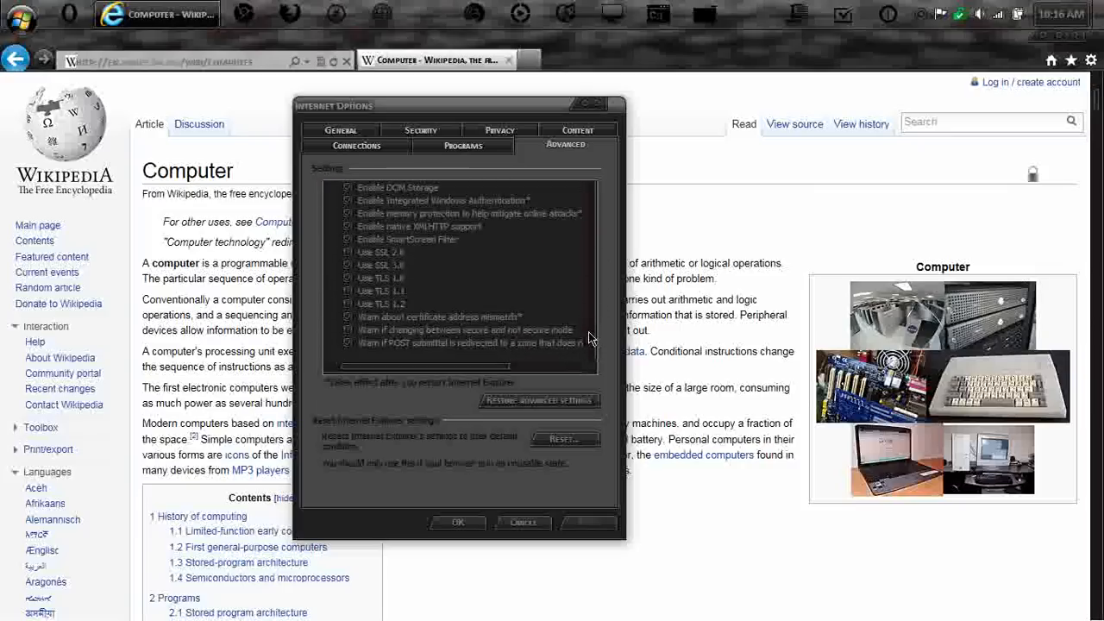
mouse_move(417, 336)
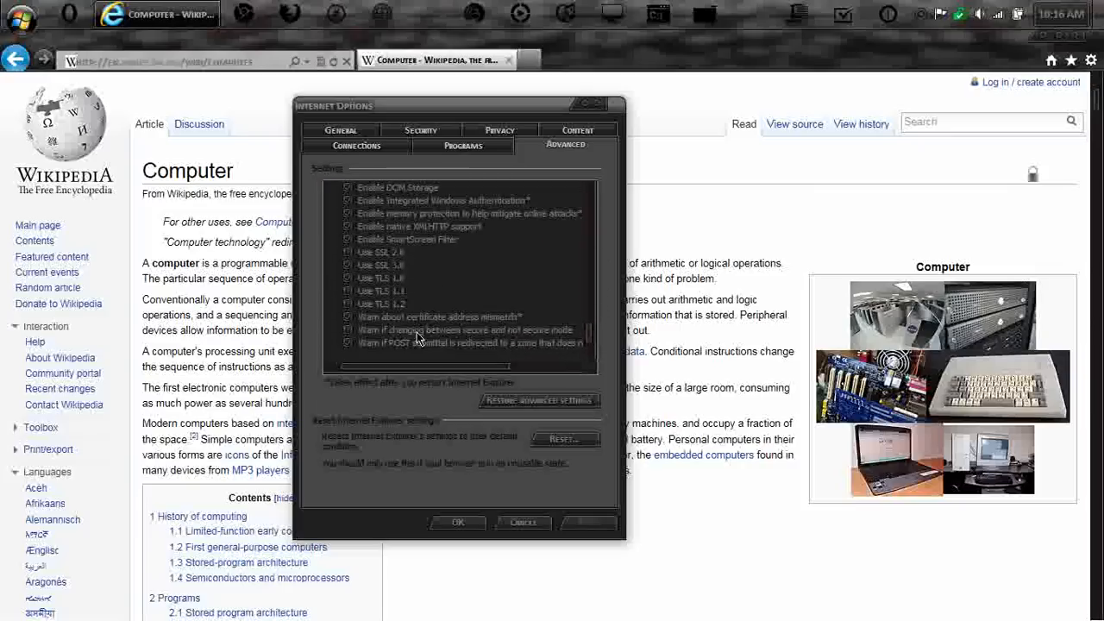
scroll(up, 3)
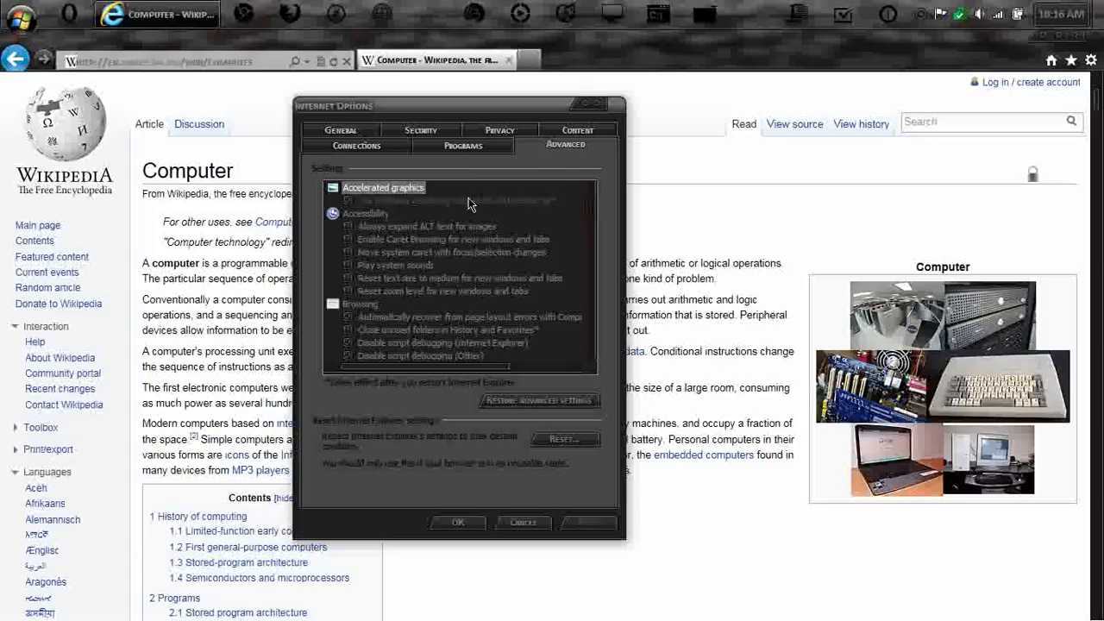
mouse_move(397, 214)
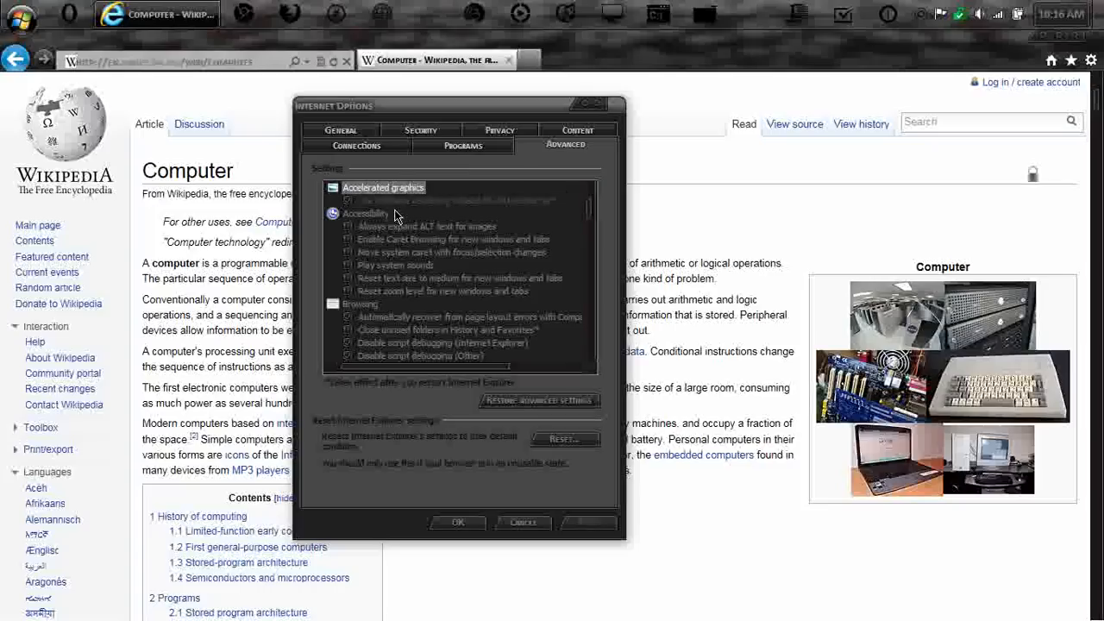
mouse_move(431, 207)
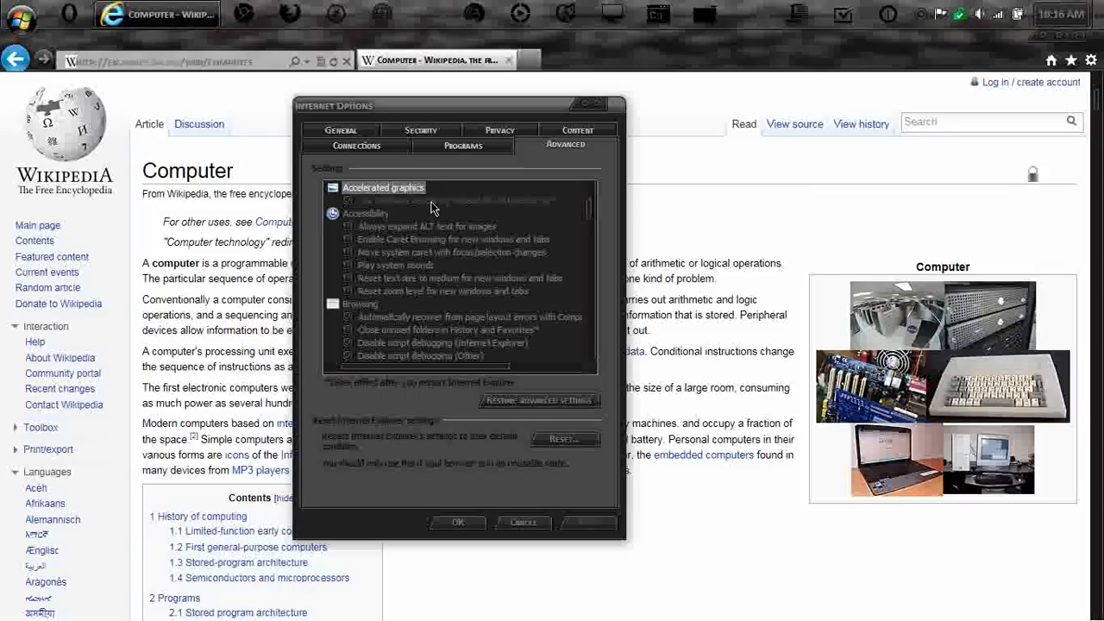
mouse_move(361, 300)
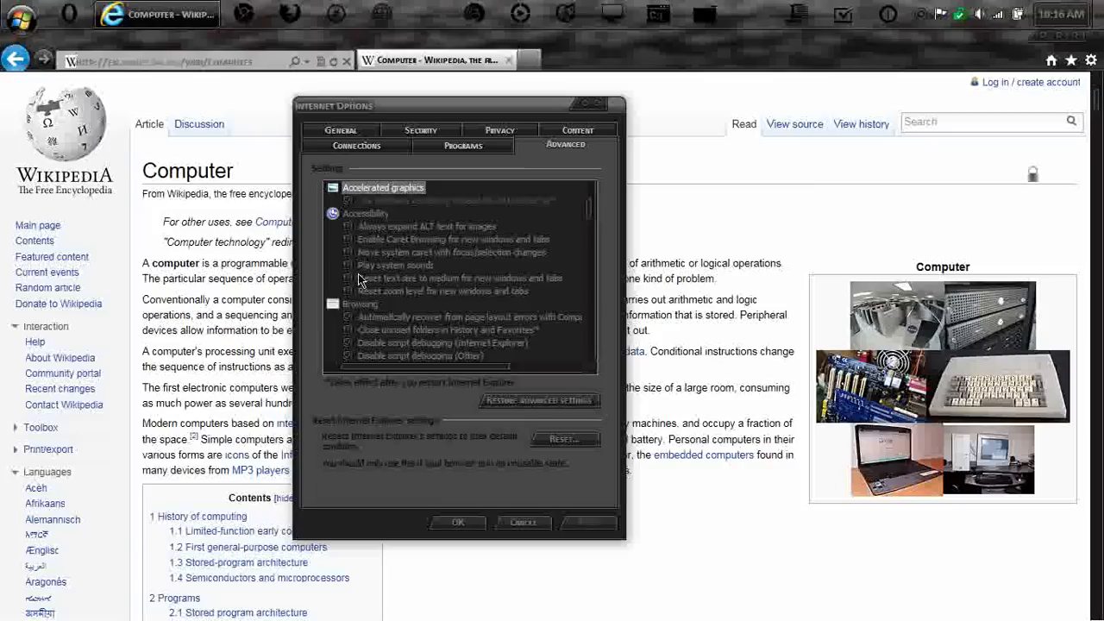
mouse_move(376, 255)
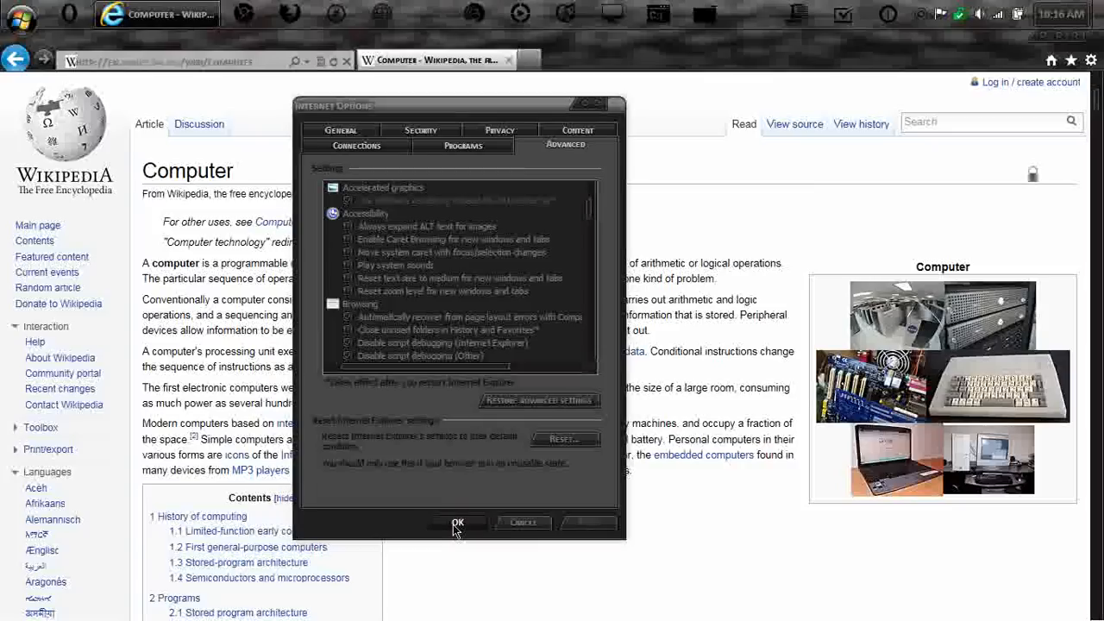
click(457, 524)
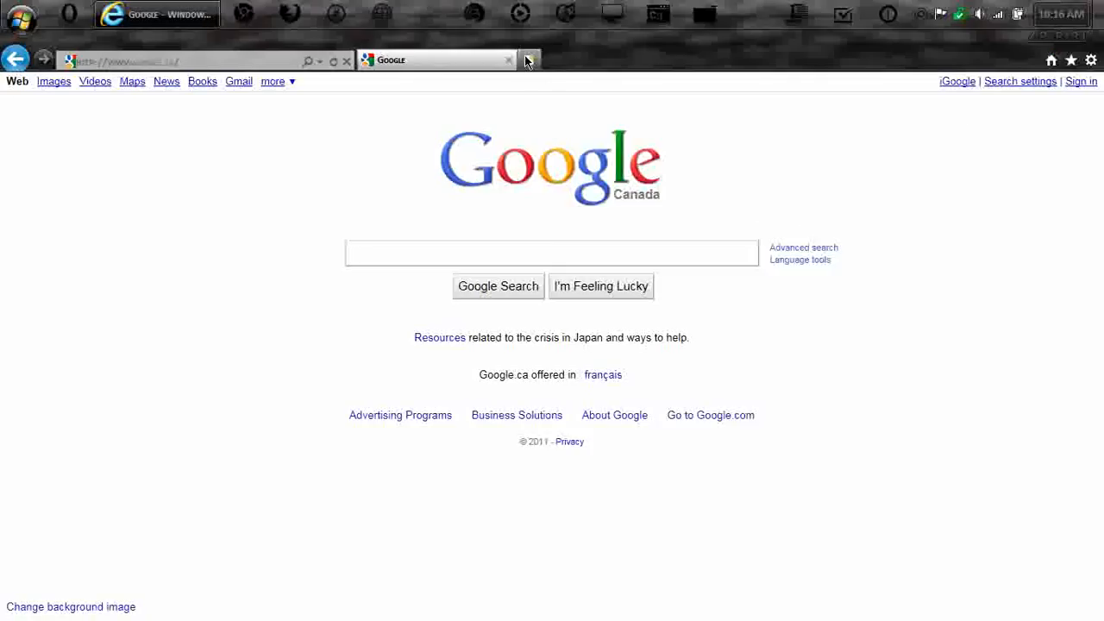
Add a new tab and load Google Canada in it from the popular-sites page
click(528, 59)
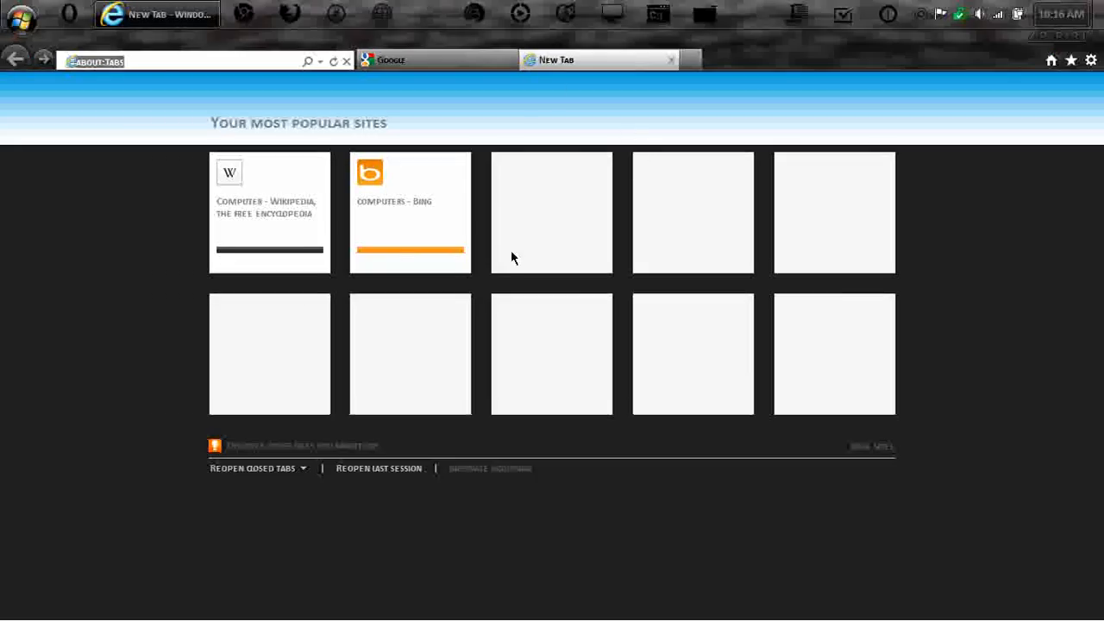
mouse_move(292, 228)
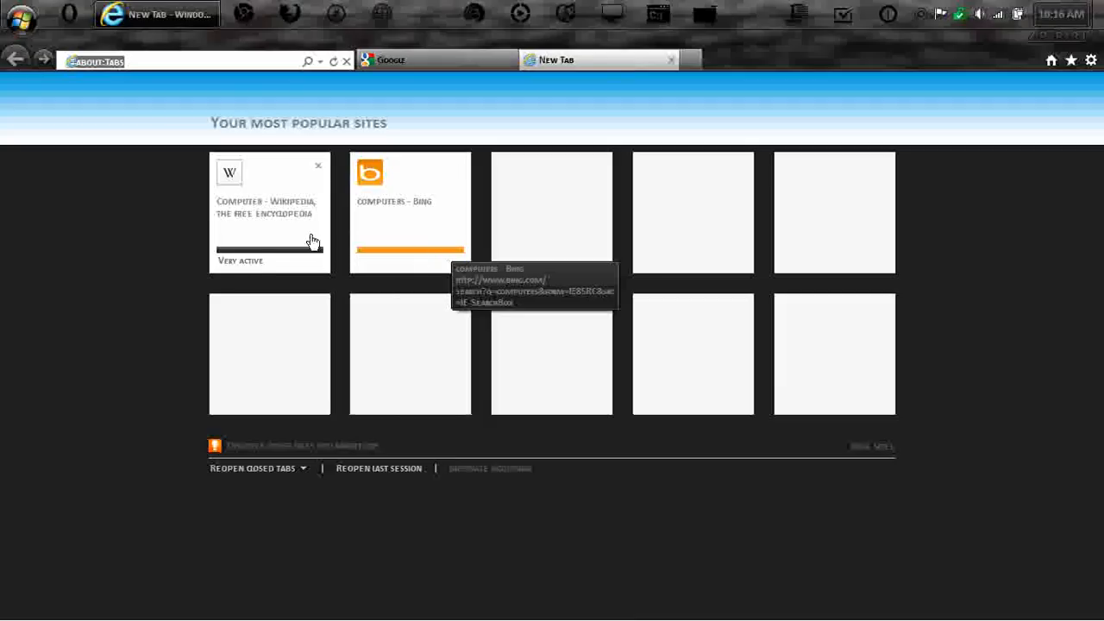
mouse_move(543, 214)
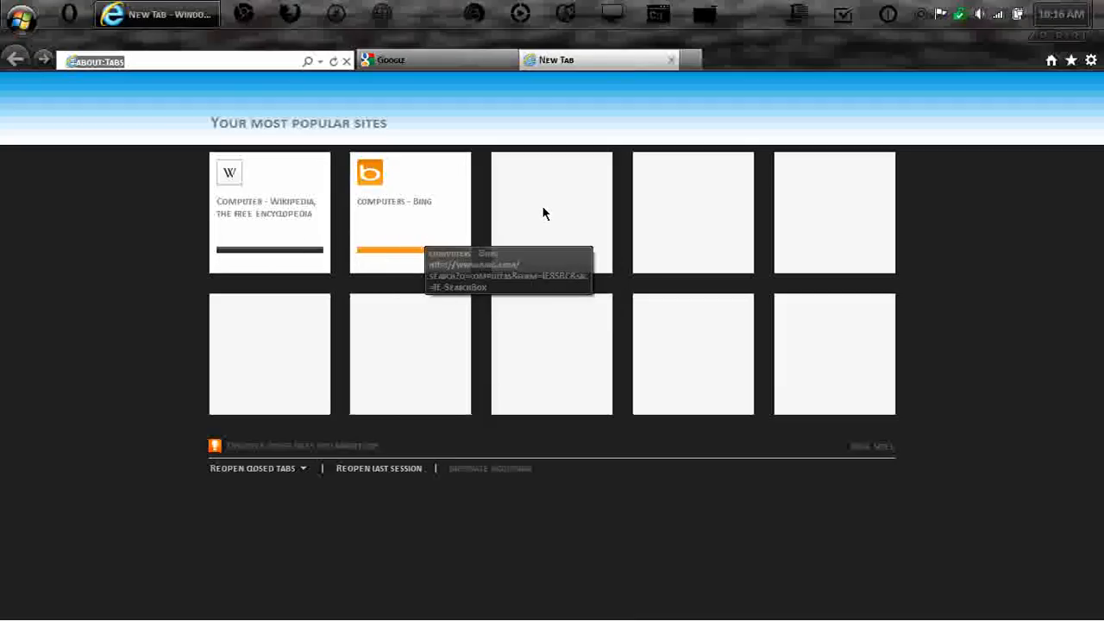
mouse_move(438, 213)
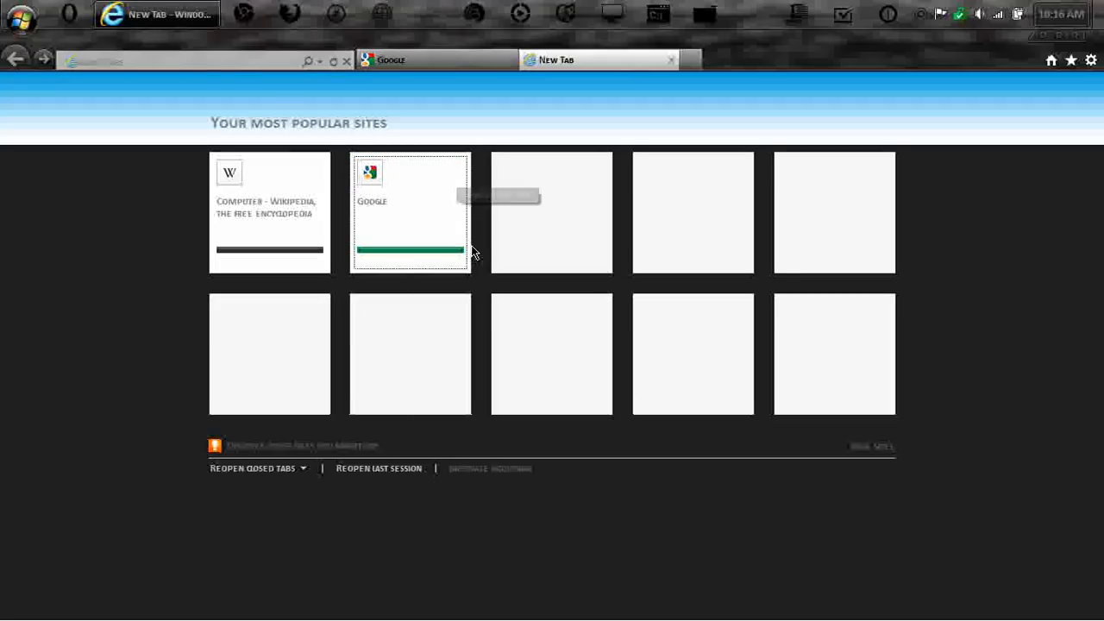
mouse_move(412, 214)
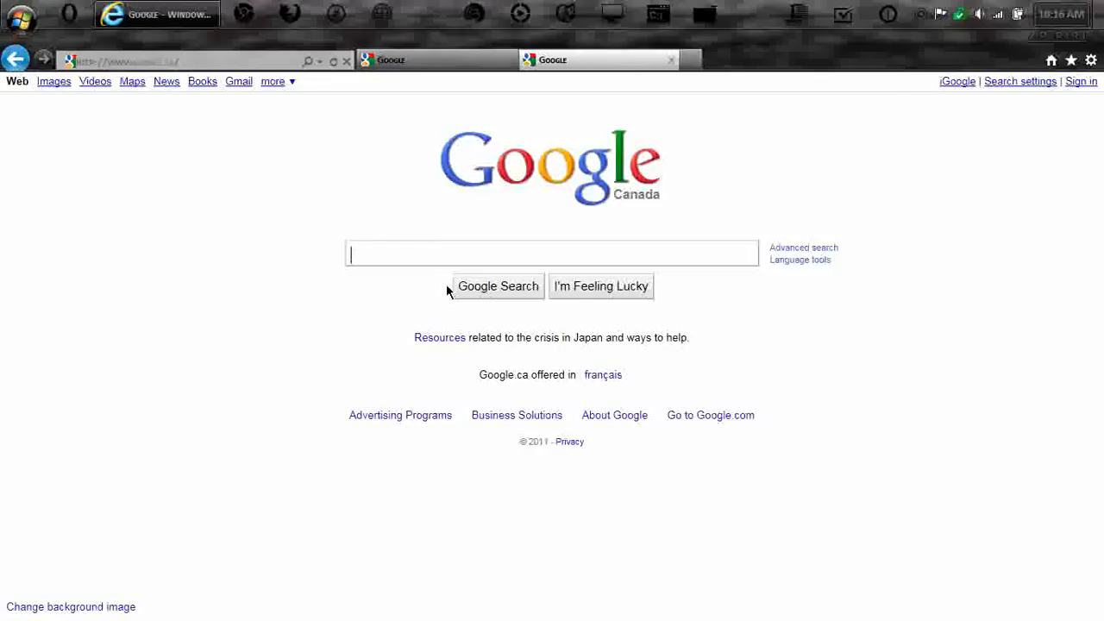
click(670, 58)
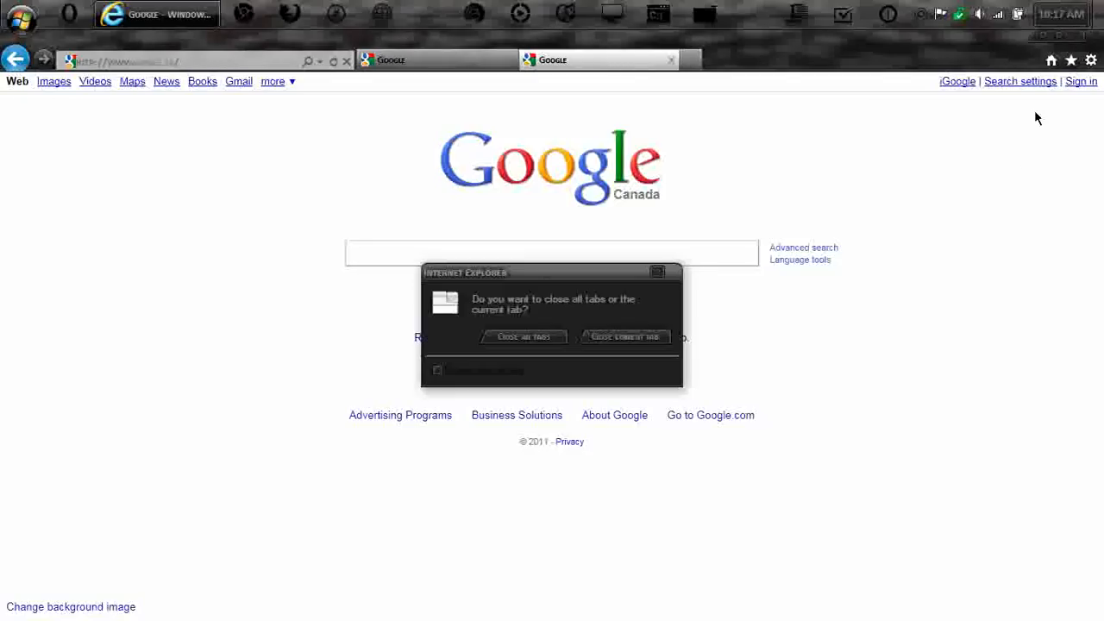
mouse_move(523, 336)
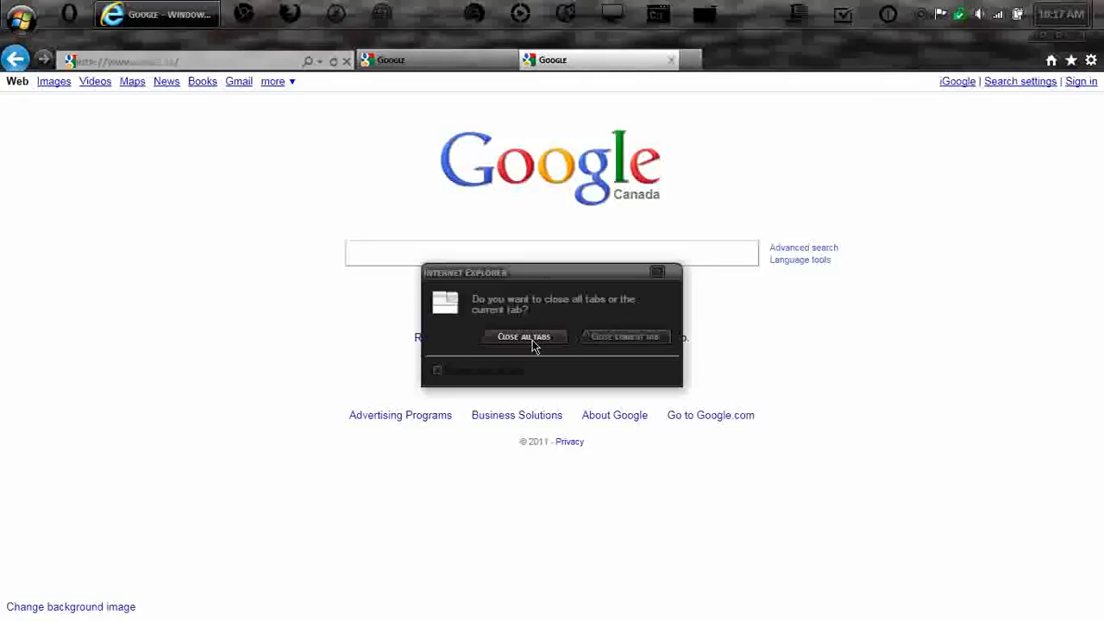
Close all tabs to exit the browser, then bring up the Outpost tray icon's menu
click(524, 336)
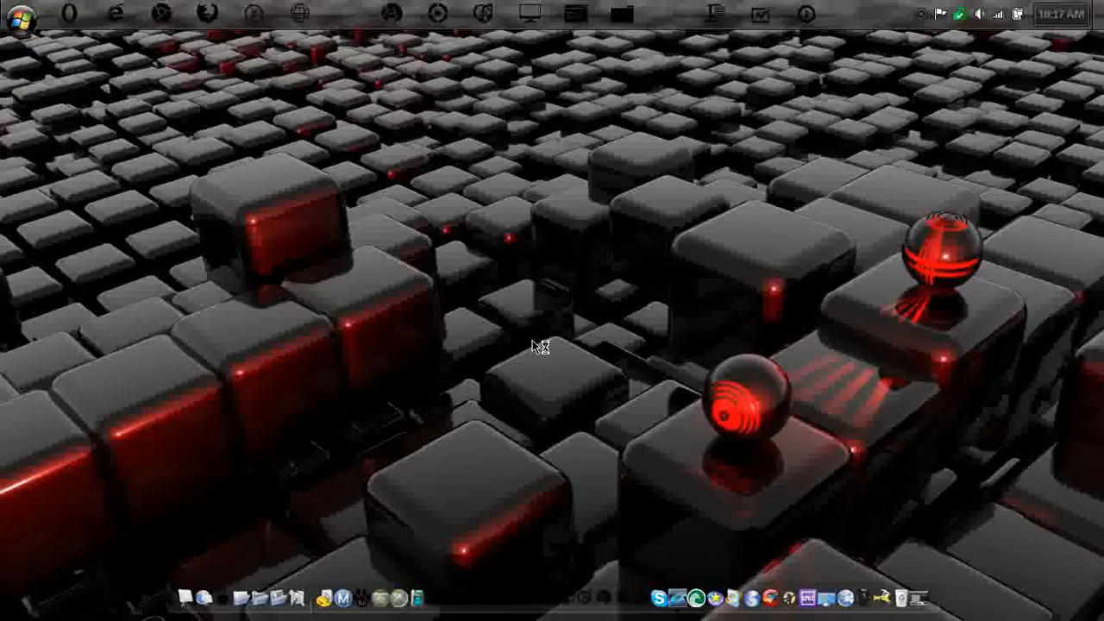
mouse_move(925, 19)
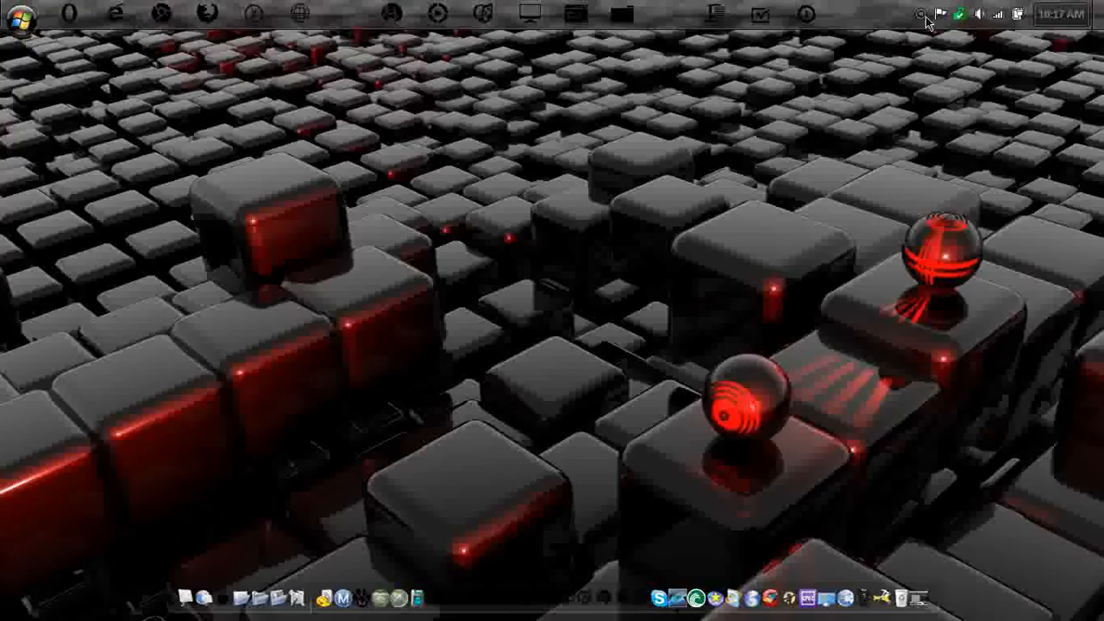
right_click(921, 14)
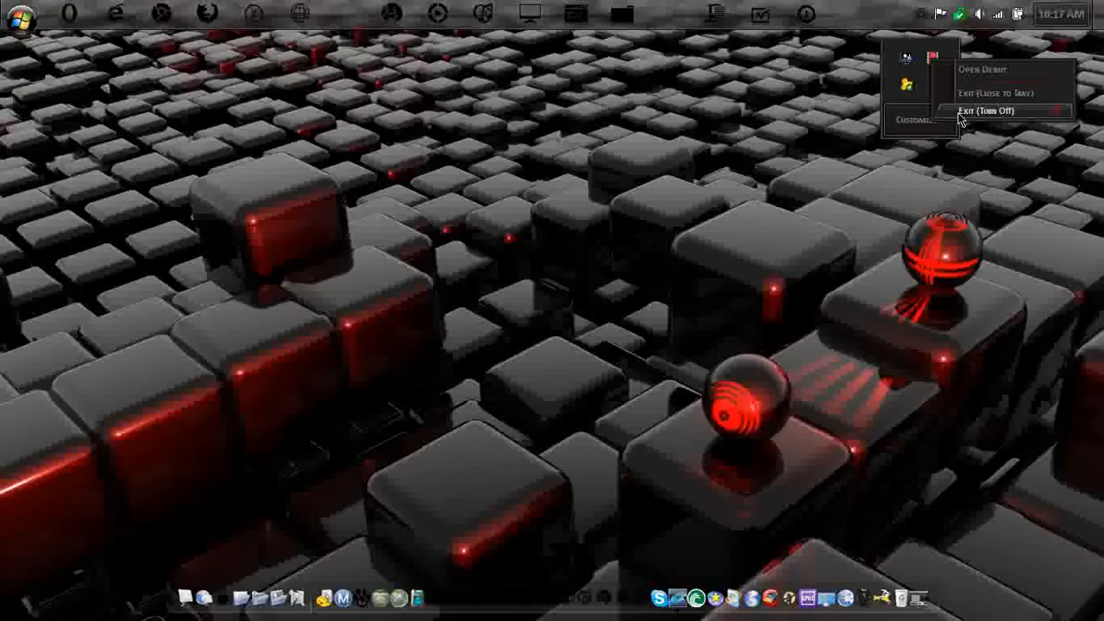